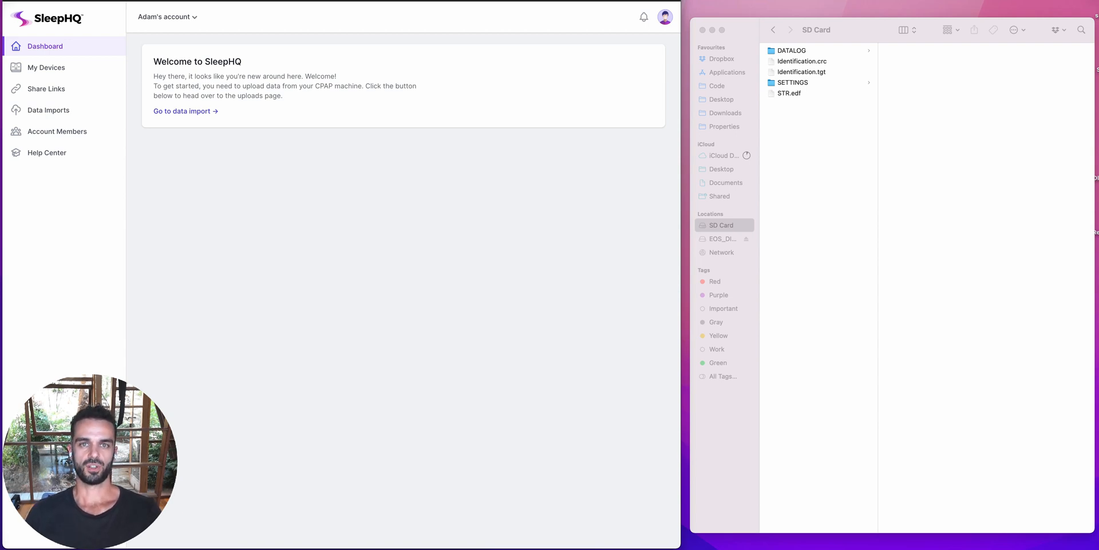
mouse_move(524, 143)
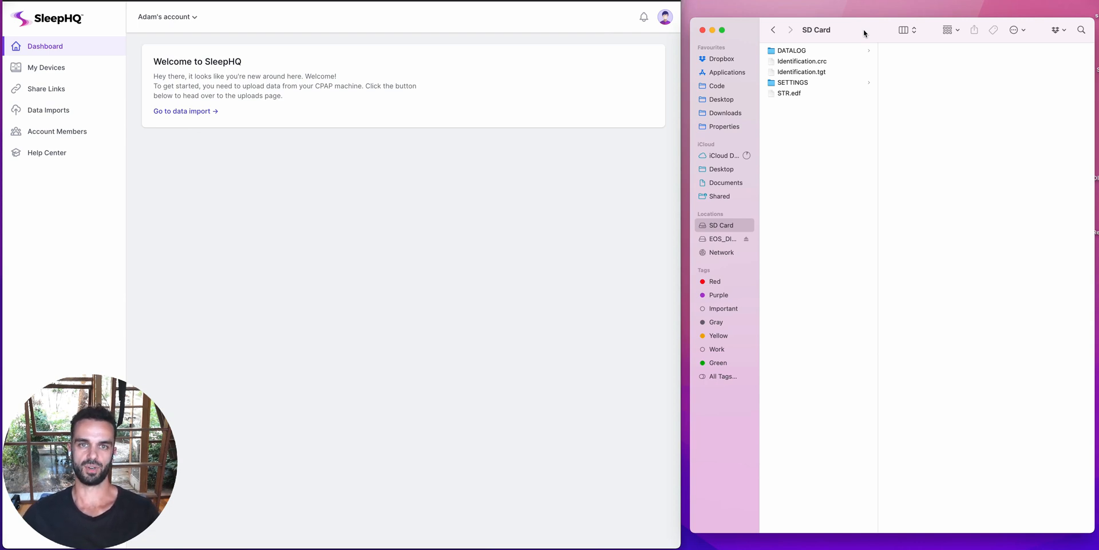
mouse_move(733, 227)
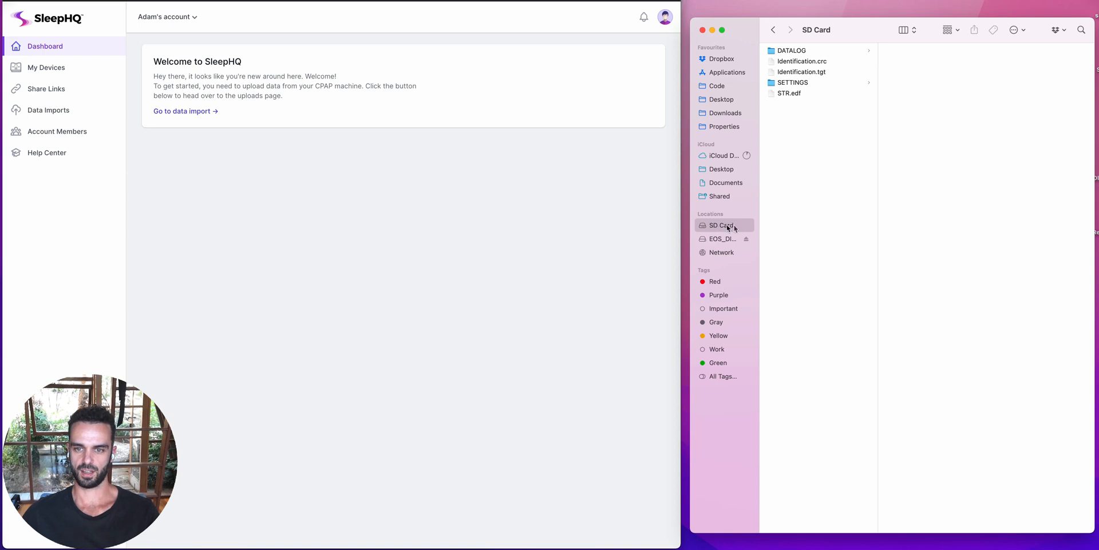
mouse_move(812, 60)
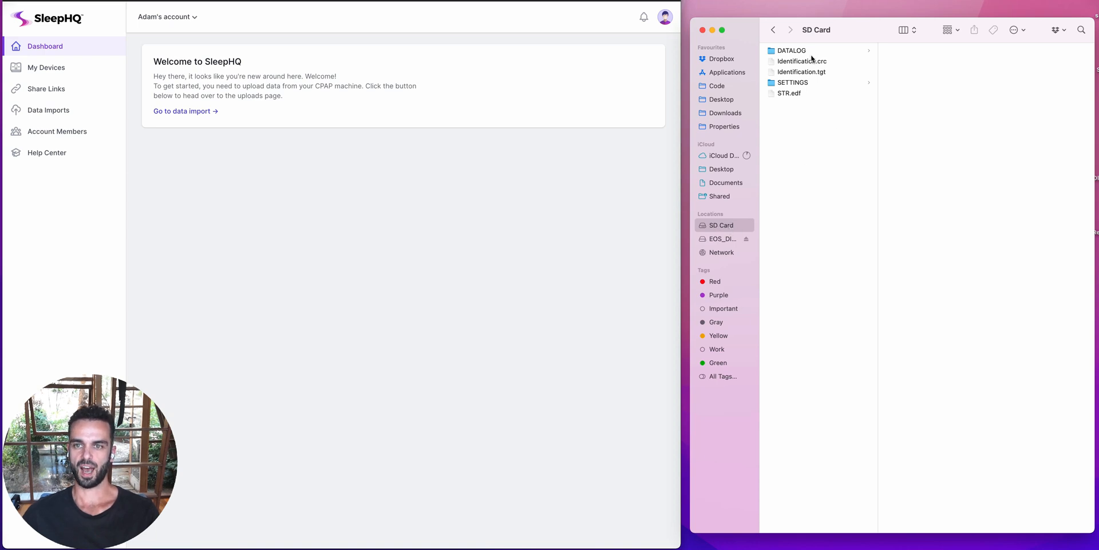
Preview the DATALOG folder, then select all five SD card items in Finder.
click(791, 50)
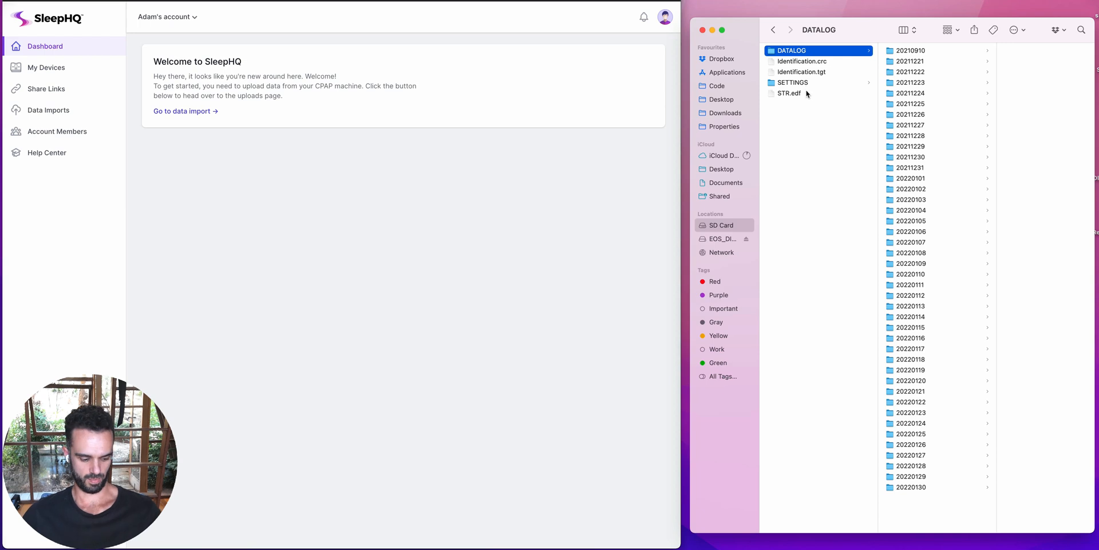
key(cmd+a)
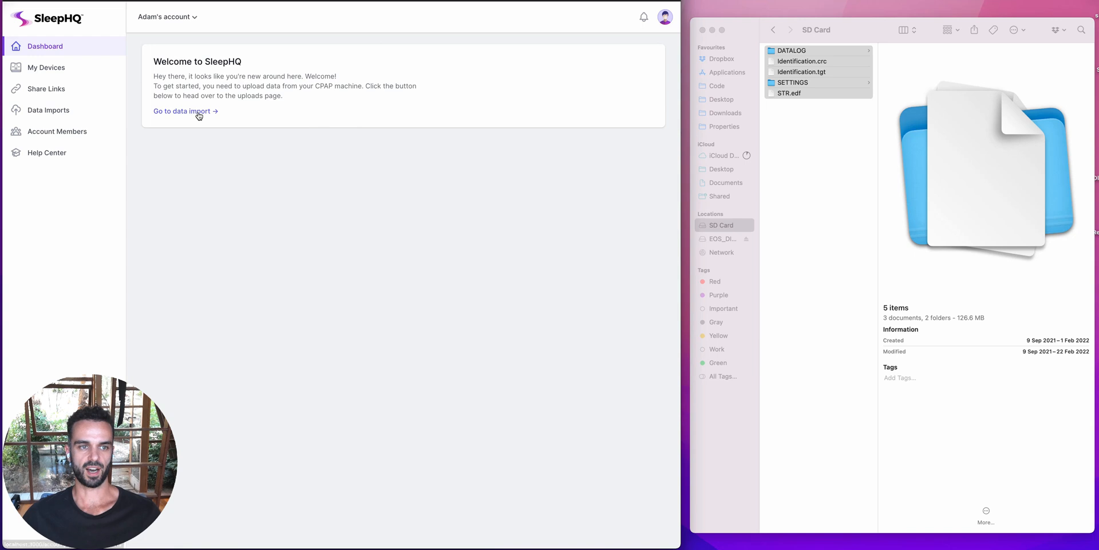
Follow the 'Go to data import' link on the dashboard welcome card.
click(181, 111)
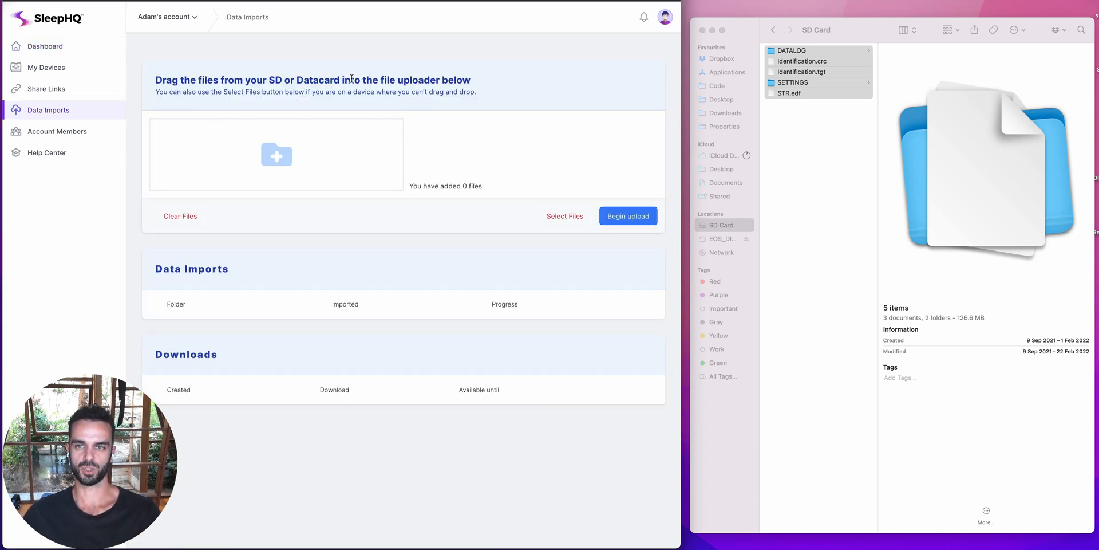
mouse_move(588, 130)
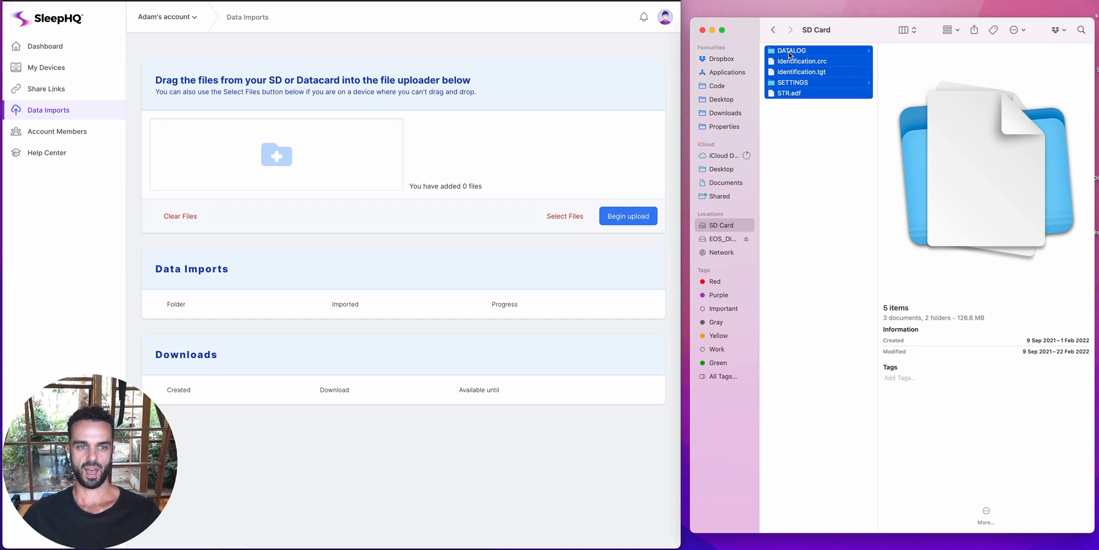
mouse_move(321, 156)
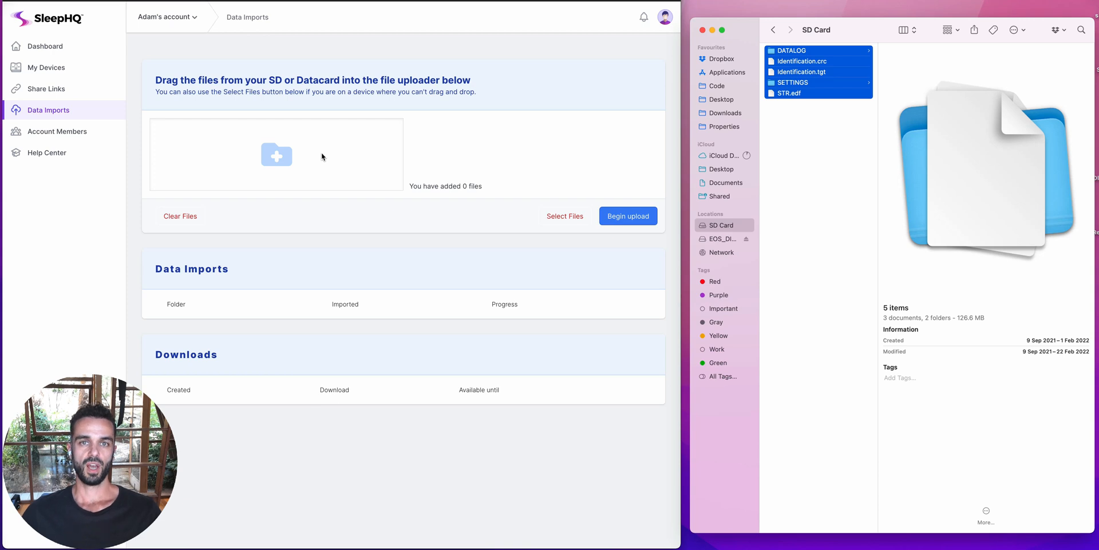
mouse_move(543, 147)
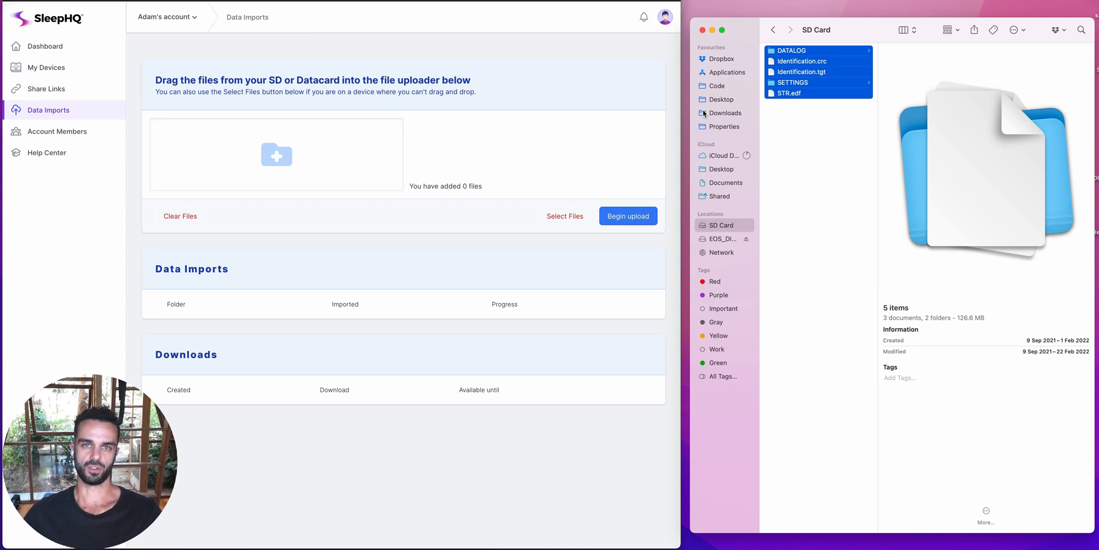
mouse_move(745, 107)
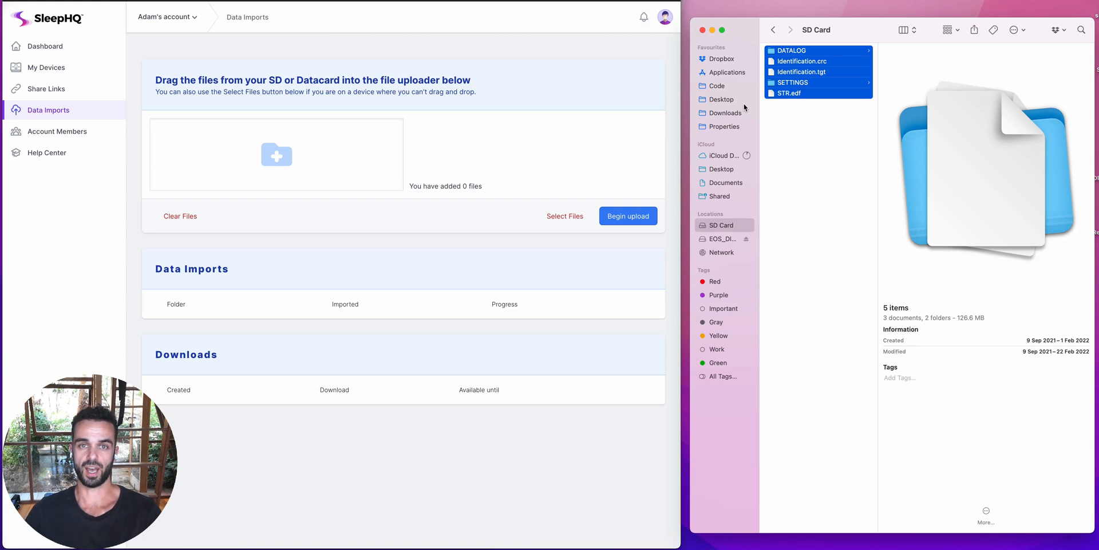
mouse_move(820, 56)
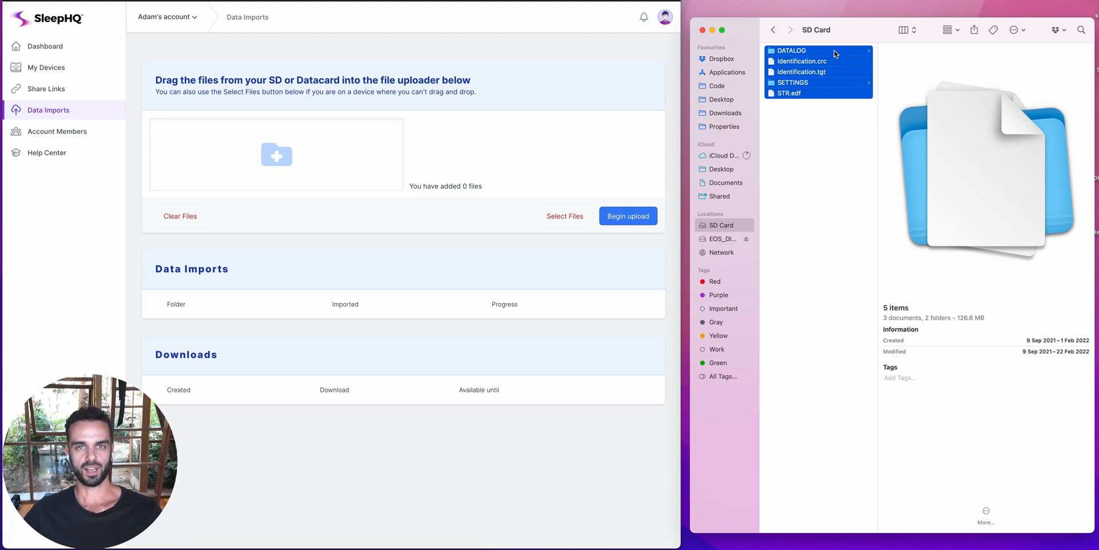
mouse_move(813, 62)
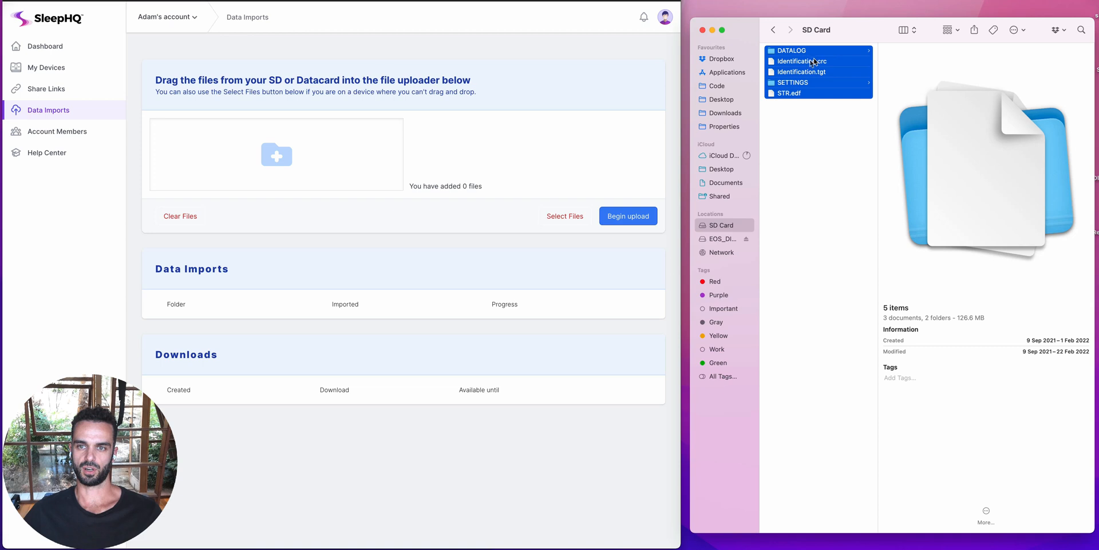
Drag Identification.crc through STR.edf, everything but DATALOG, into the uploader for 45 files.
click(801, 61)
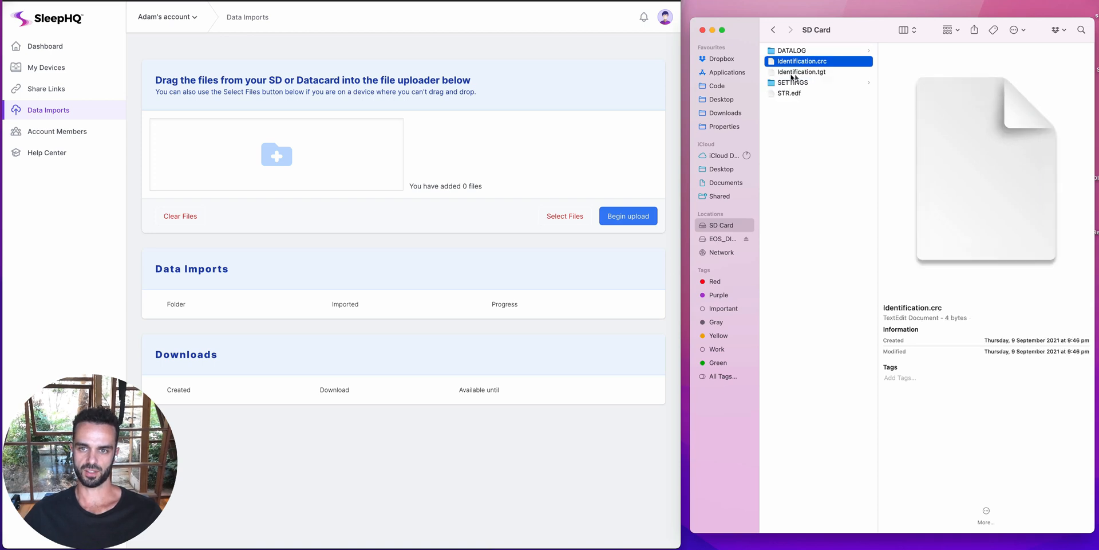
key(cmd+a)
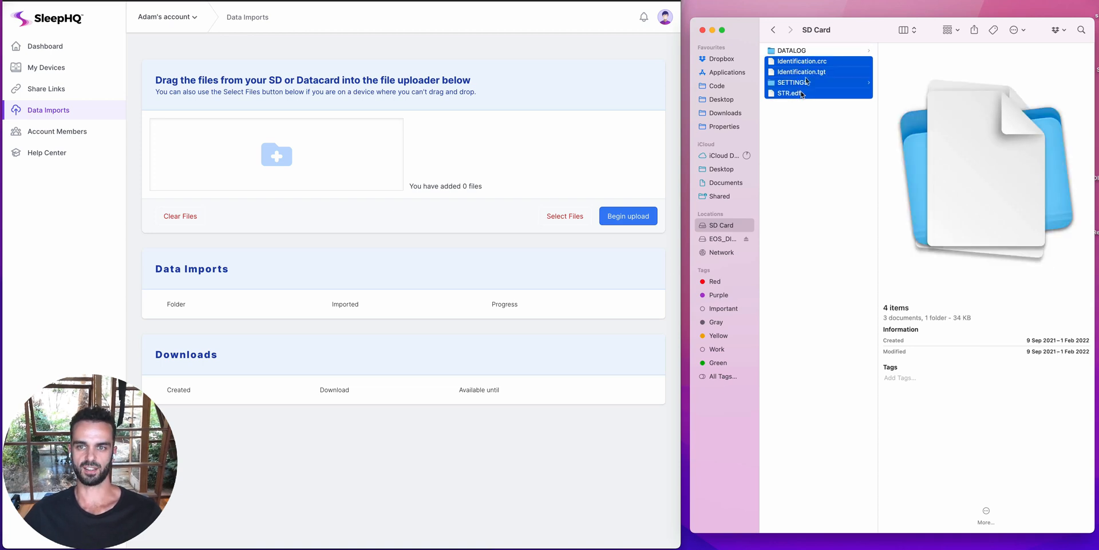
click(791, 50)
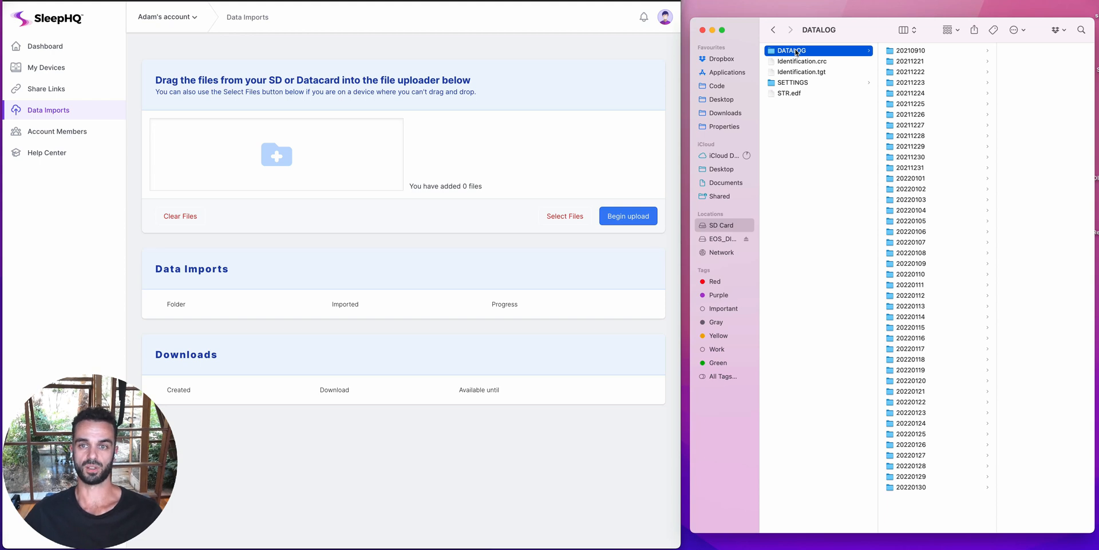
click(801, 62)
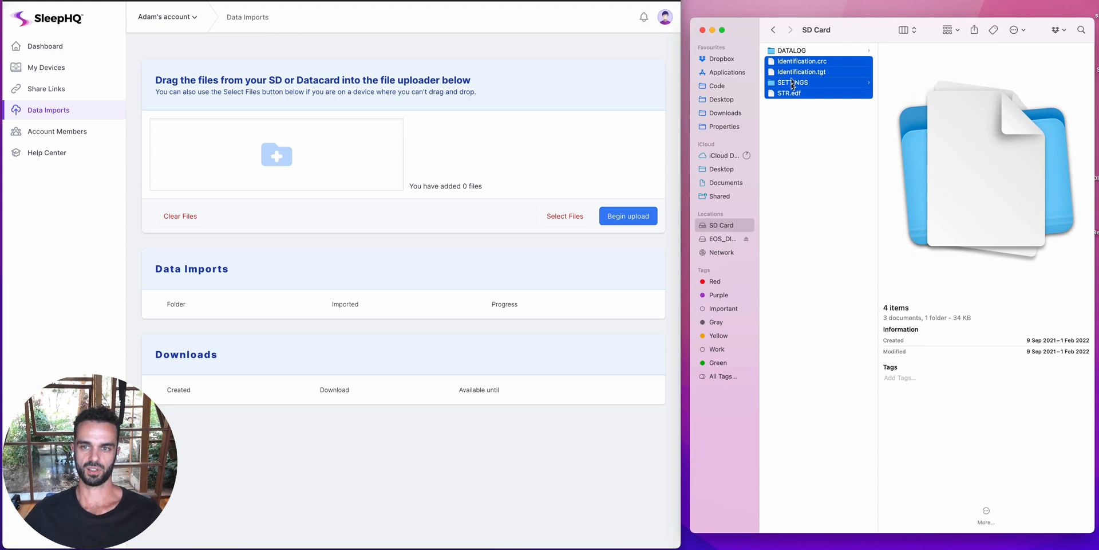
drag(790, 82, 276, 155)
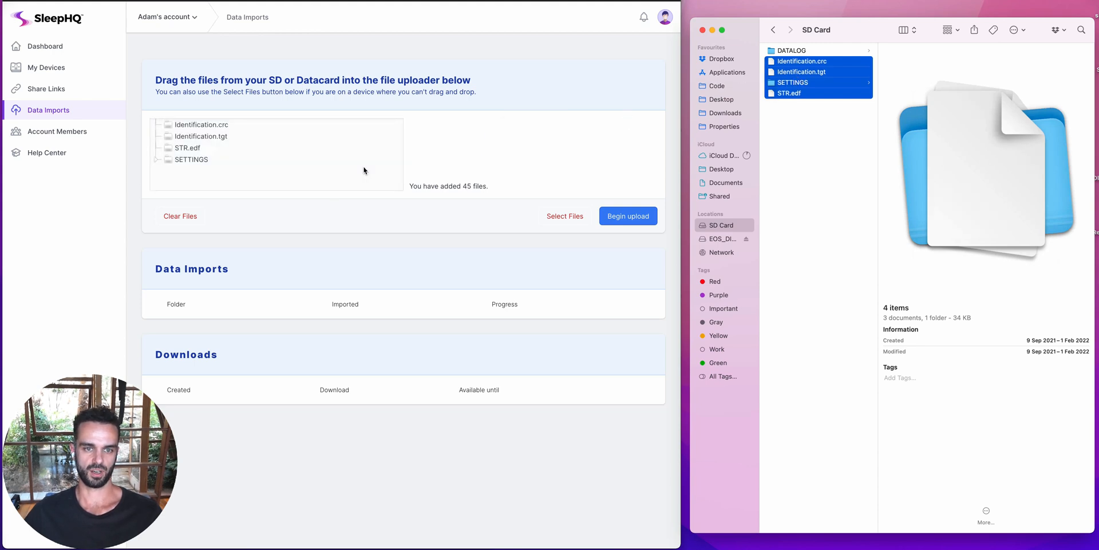
mouse_move(823, 50)
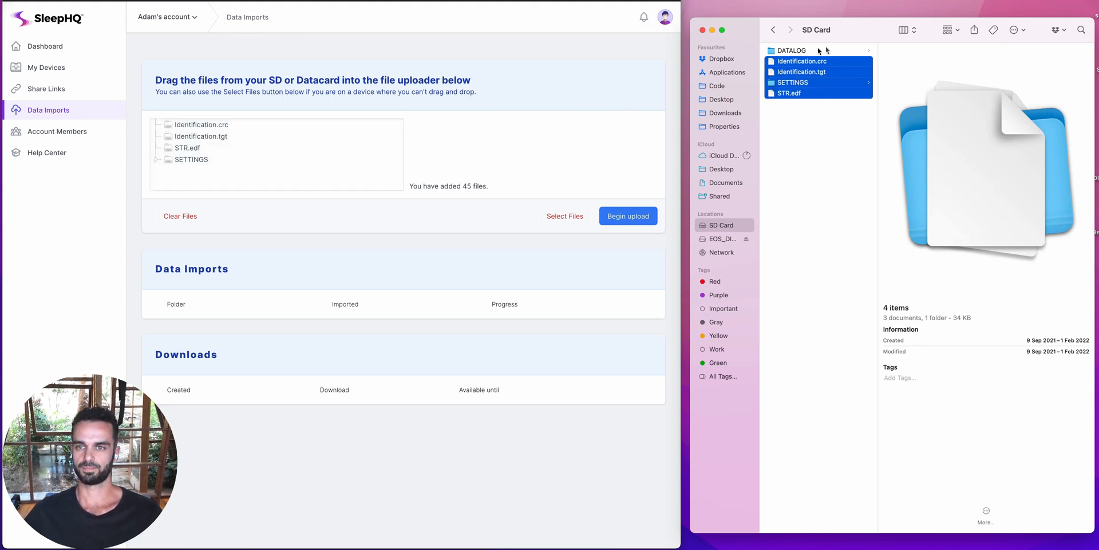
Browse DATALOG's night folders, trying selections of the January 2022 folders up to 20220130.
click(790, 49)
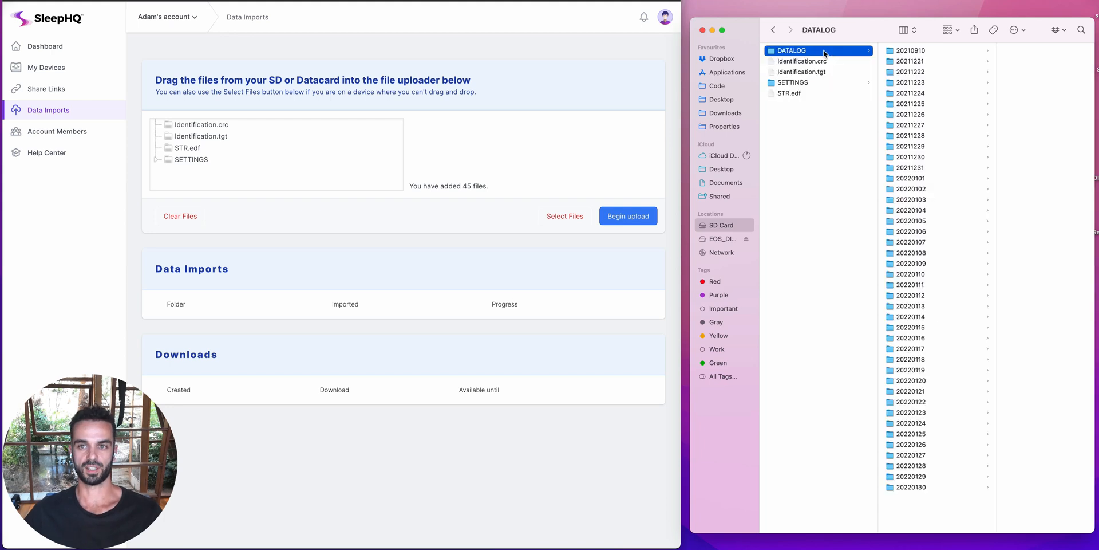
mouse_move(886, 60)
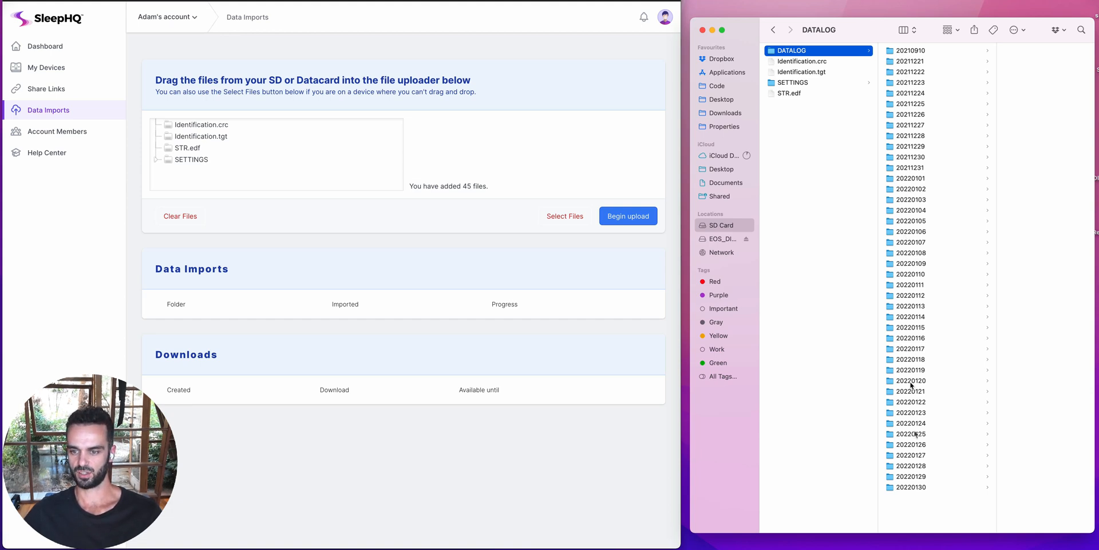
click(909, 486)
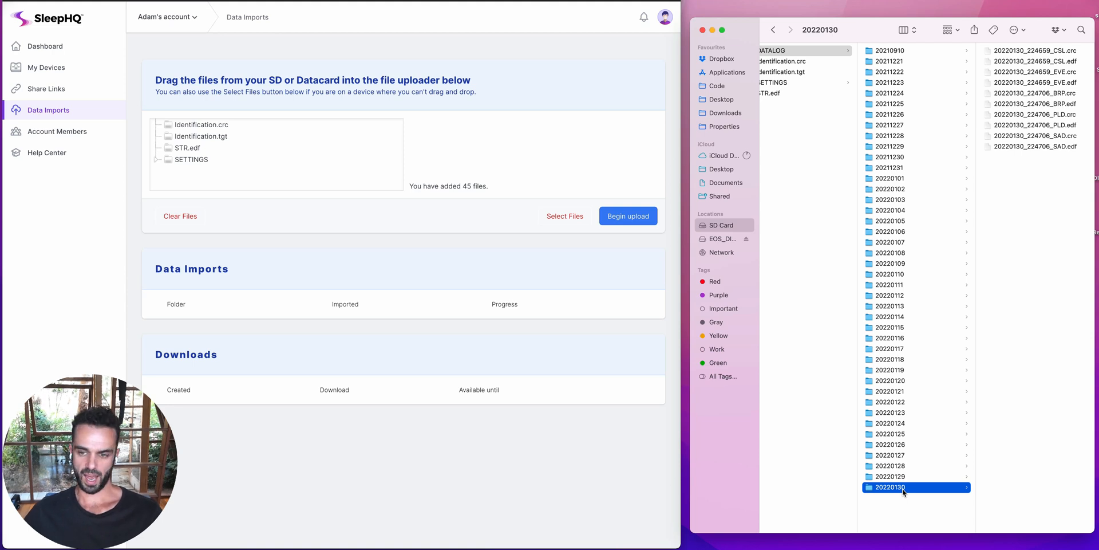
click(889, 359)
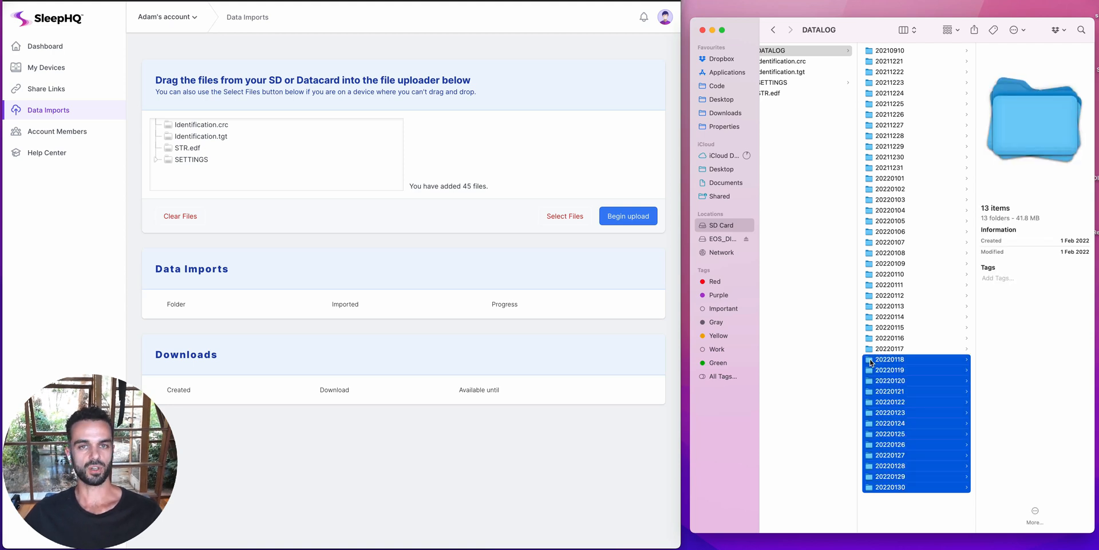
mouse_move(912, 168)
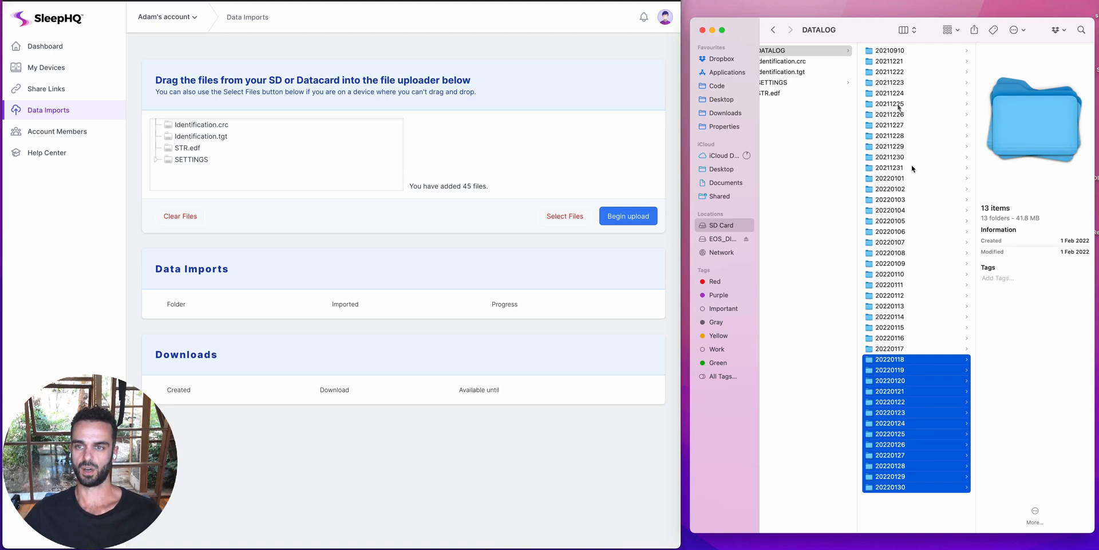
click(890, 49)
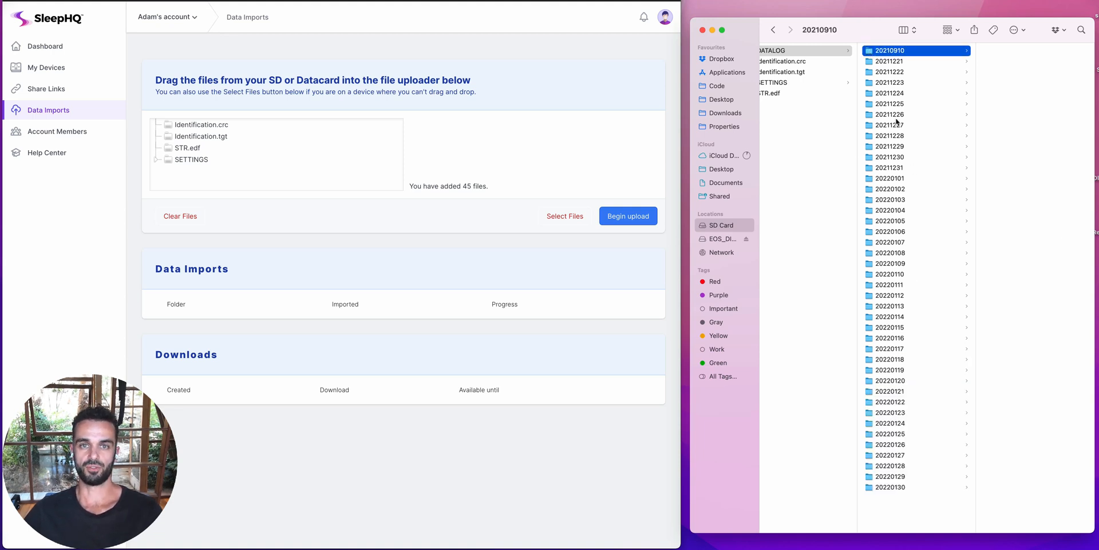
click(890, 487)
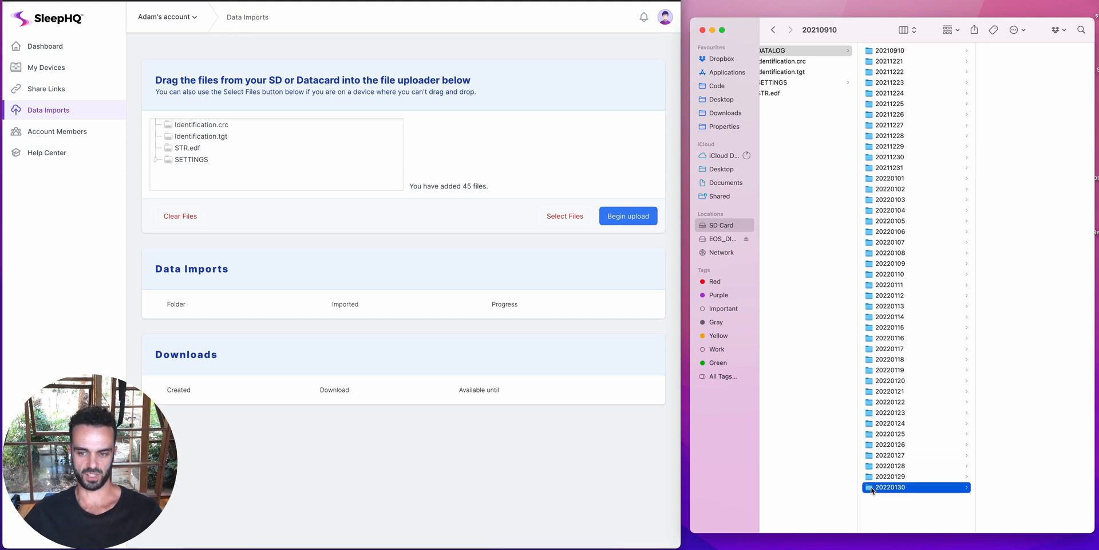
click(888, 487)
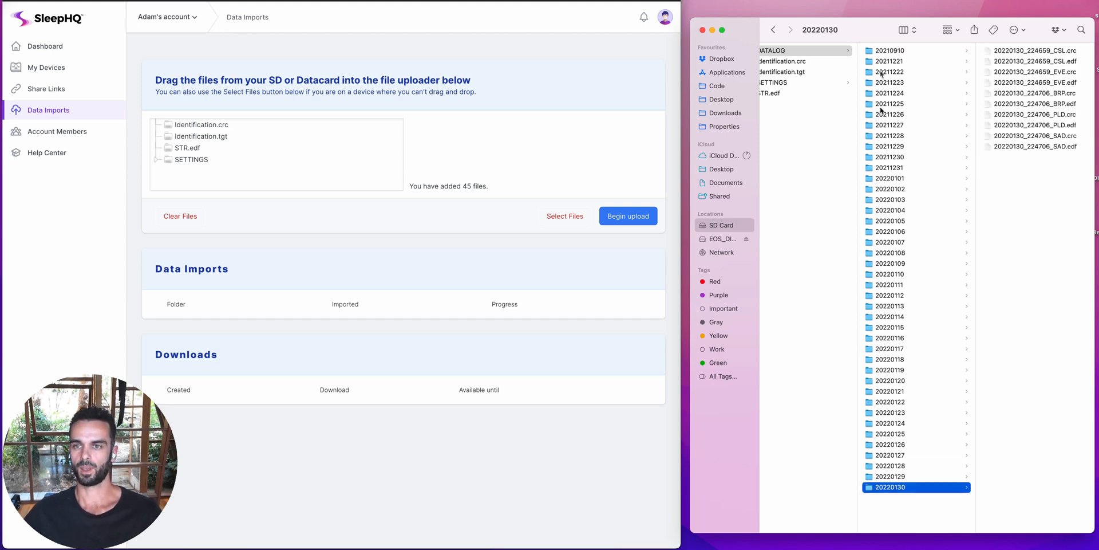
mouse_move(871, 285)
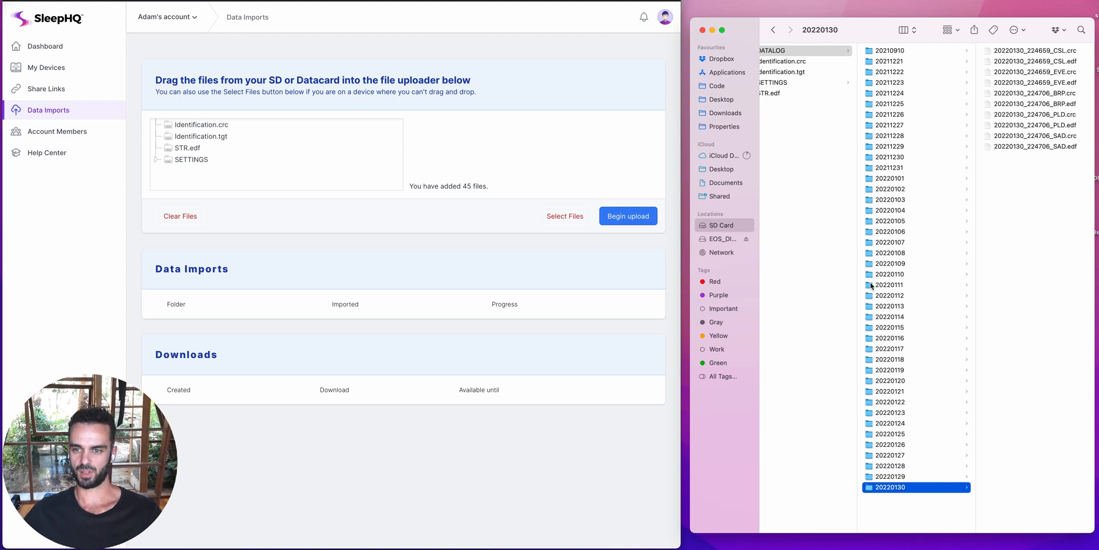
click(888, 284)
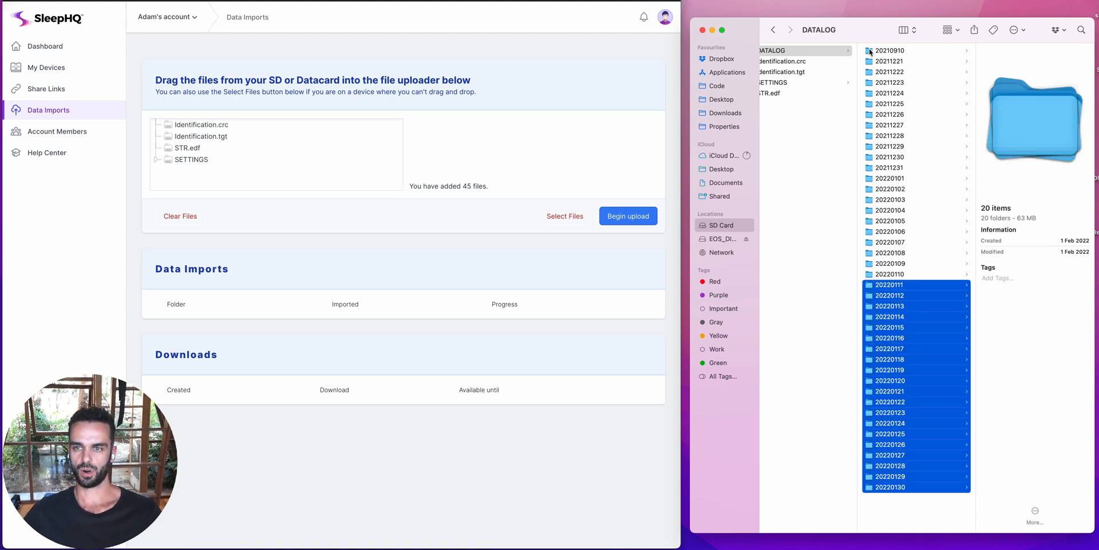
Select the dated folders 20210910 through 20220108 in DATALOG.
click(888, 49)
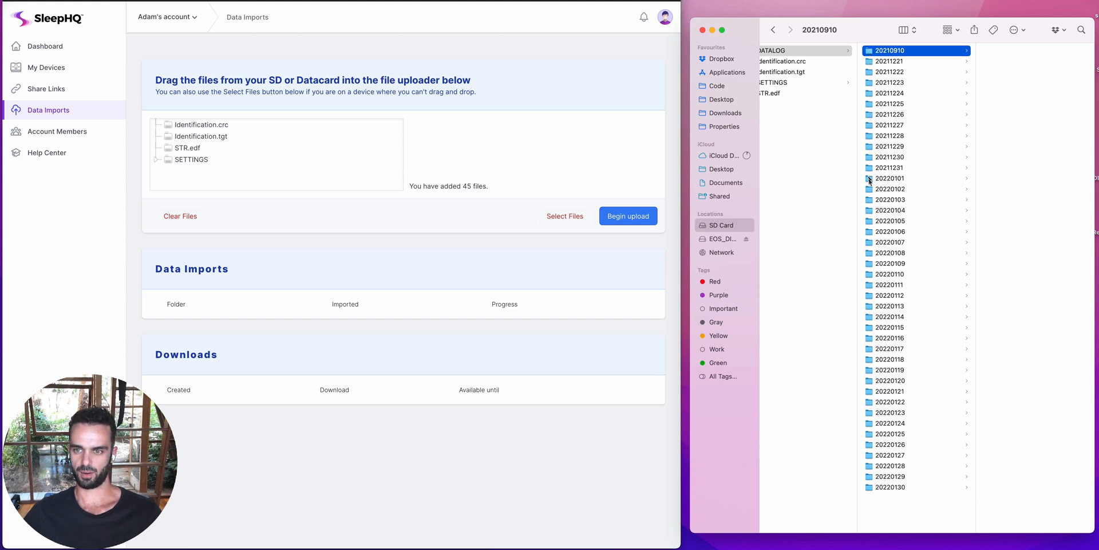
click(890, 209)
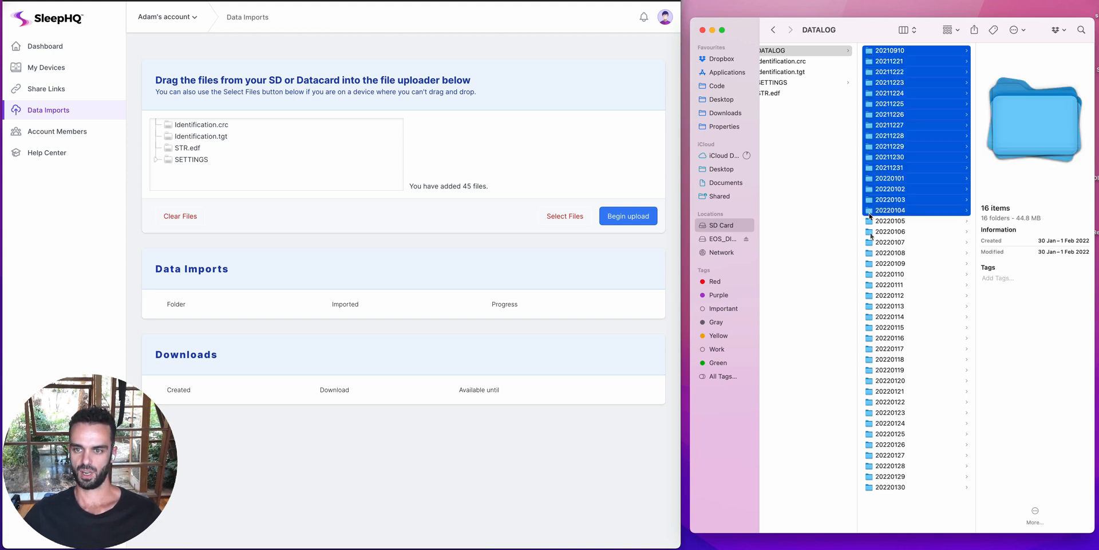
click(889, 252)
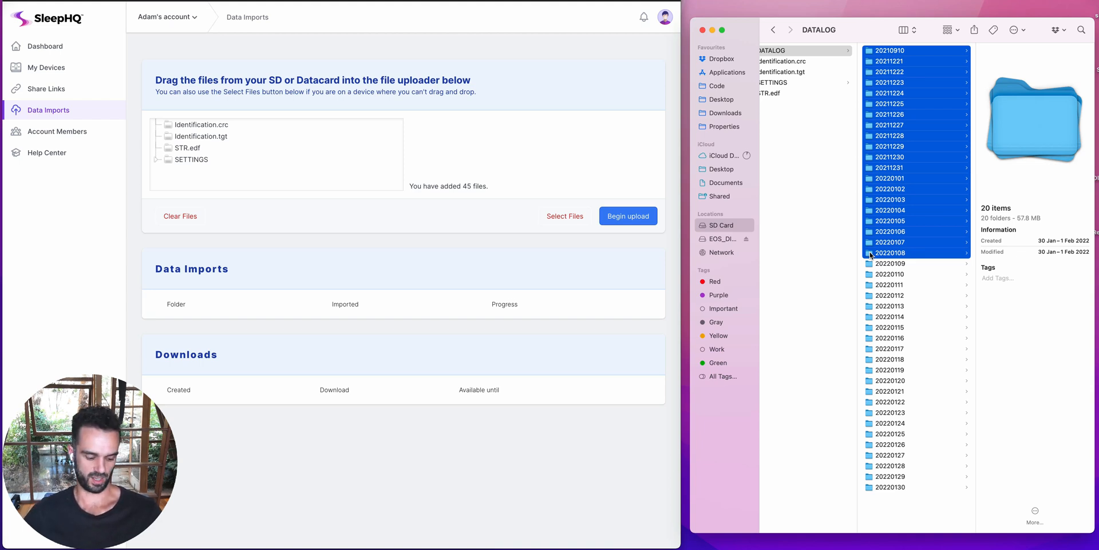
mouse_move(869, 316)
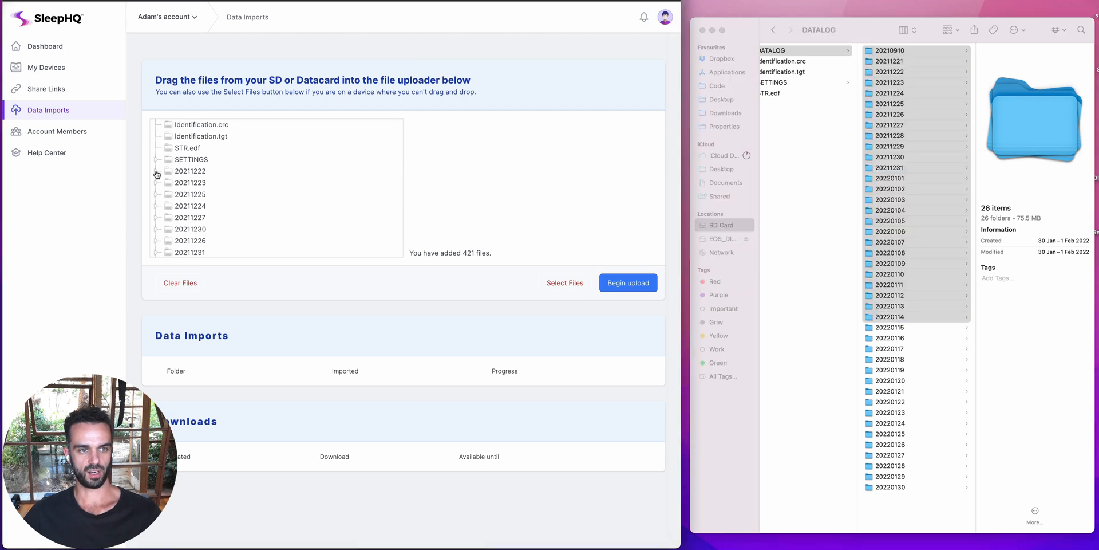
Expand and collapse folder 20211222 in the uploader to check its files.
click(157, 171)
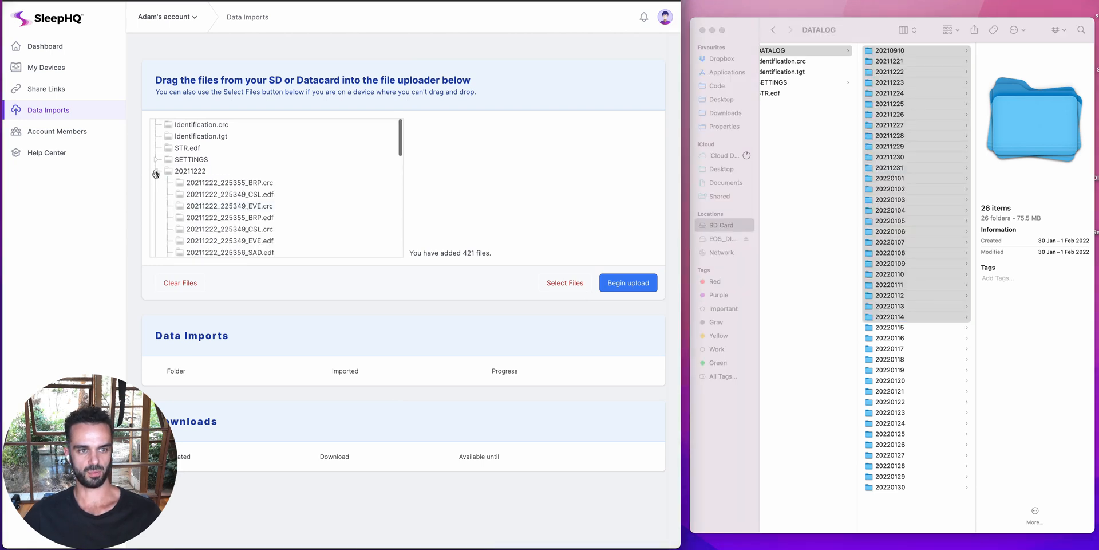
click(155, 170)
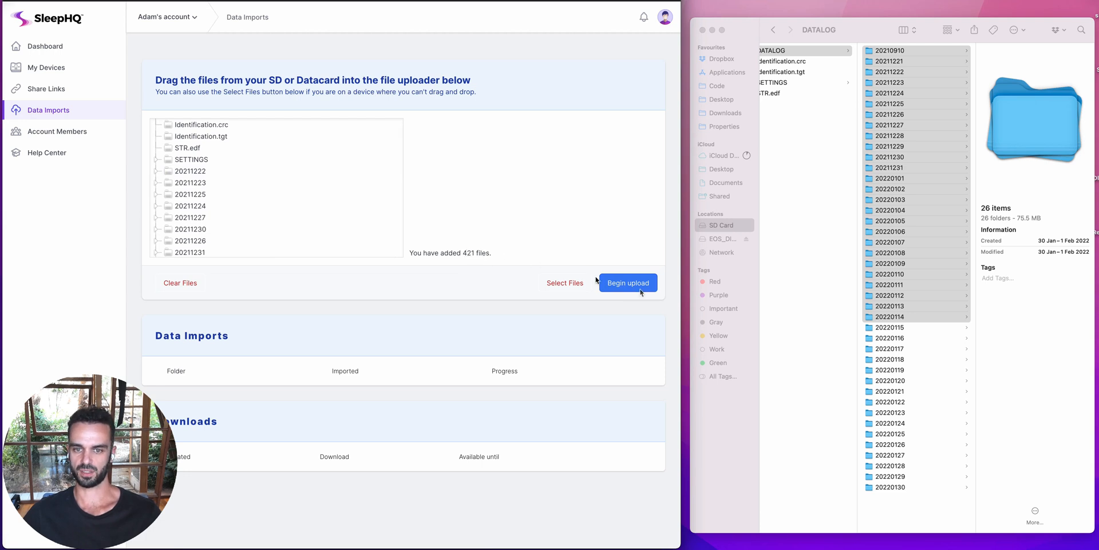
mouse_move(346, 207)
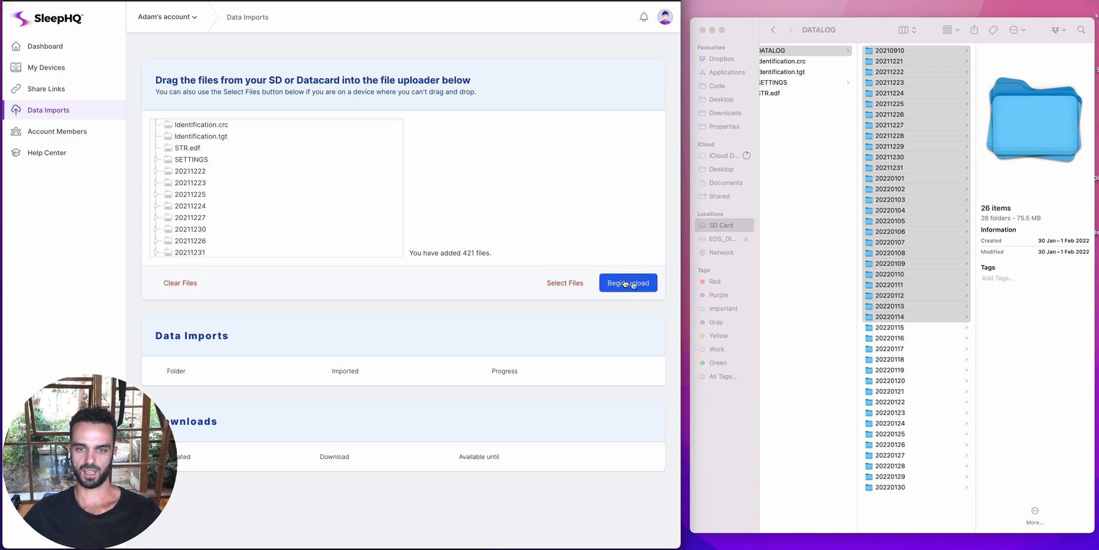
mouse_move(291, 276)
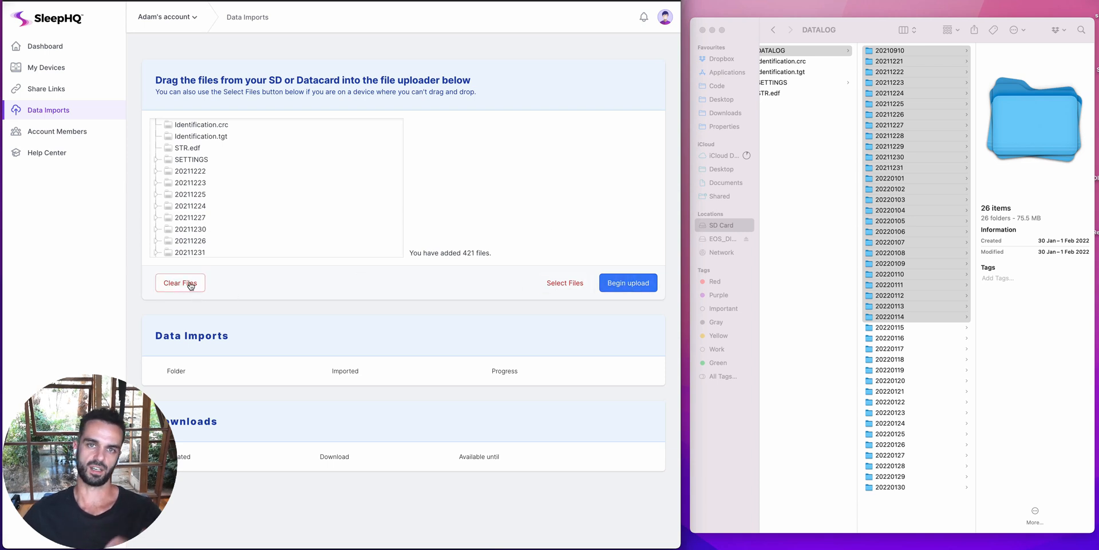
mouse_move(480, 283)
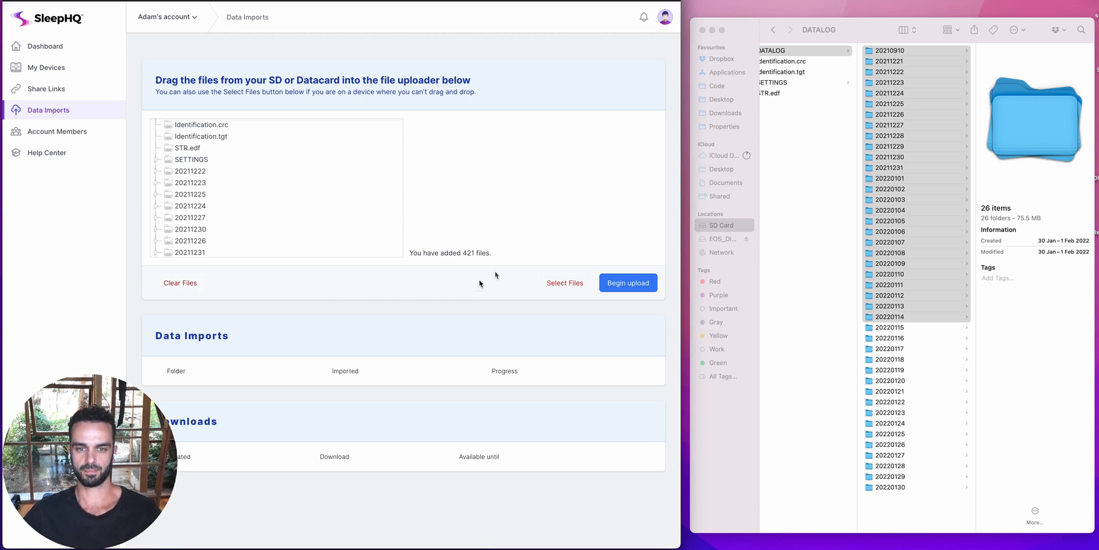
mouse_move(925, 157)
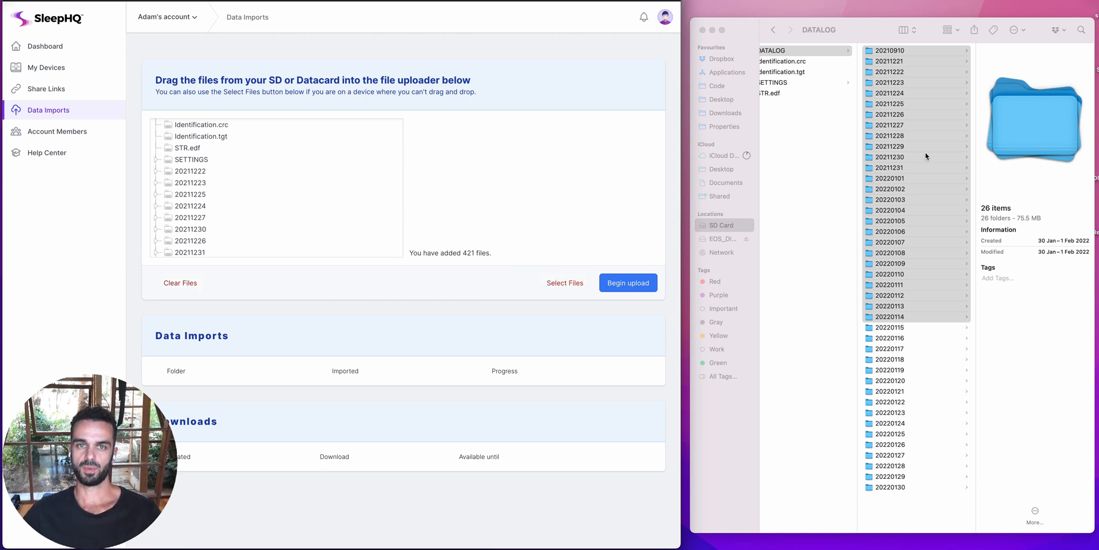
mouse_move(746, 153)
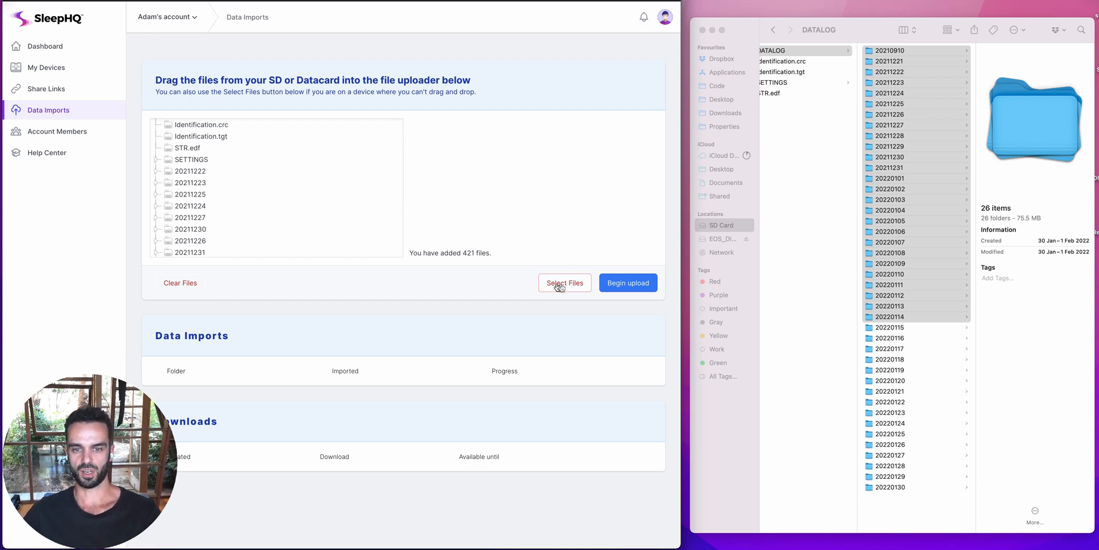
mouse_move(561, 288)
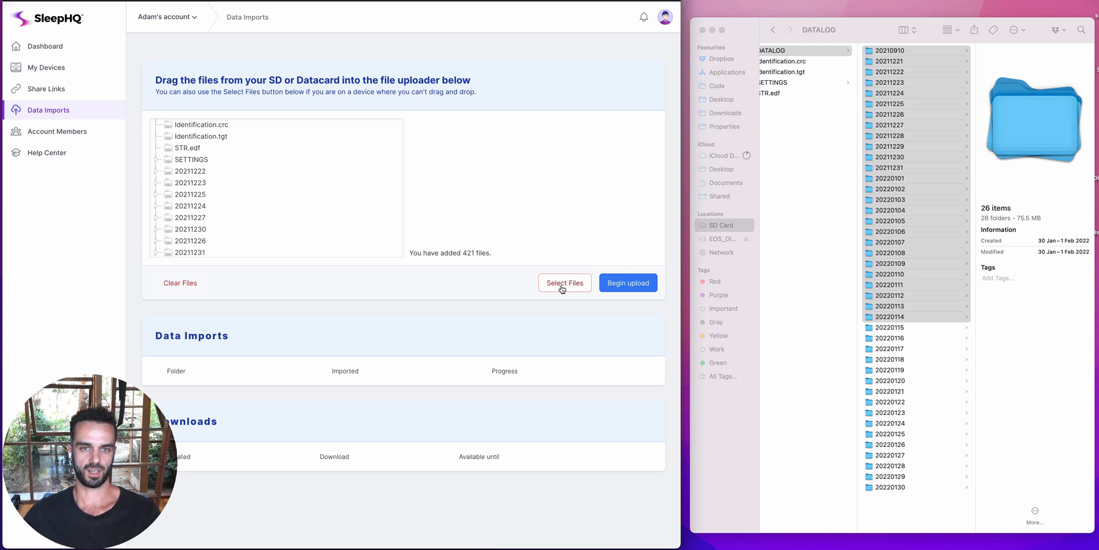
click(564, 282)
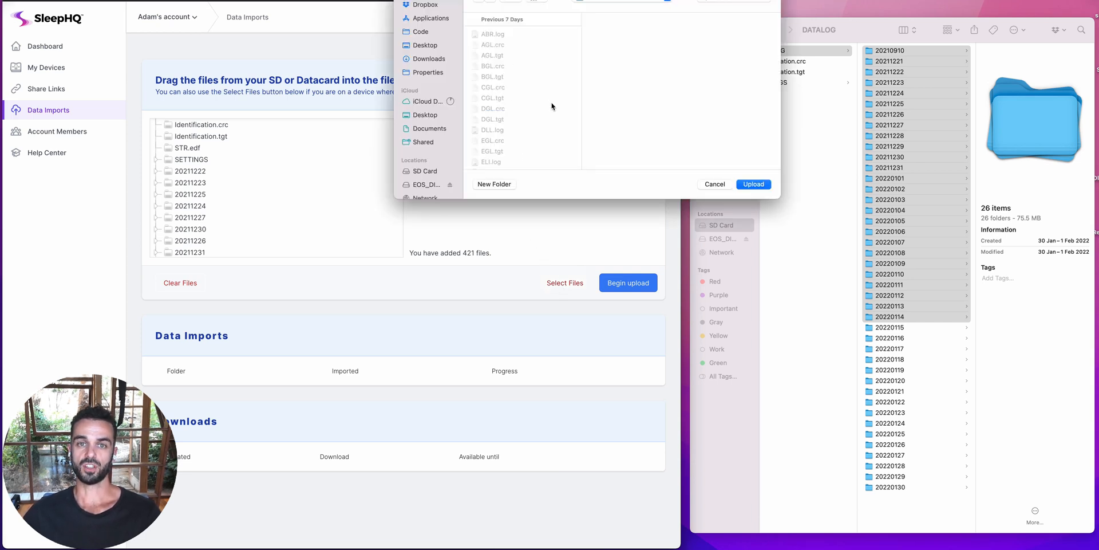
mouse_move(715, 184)
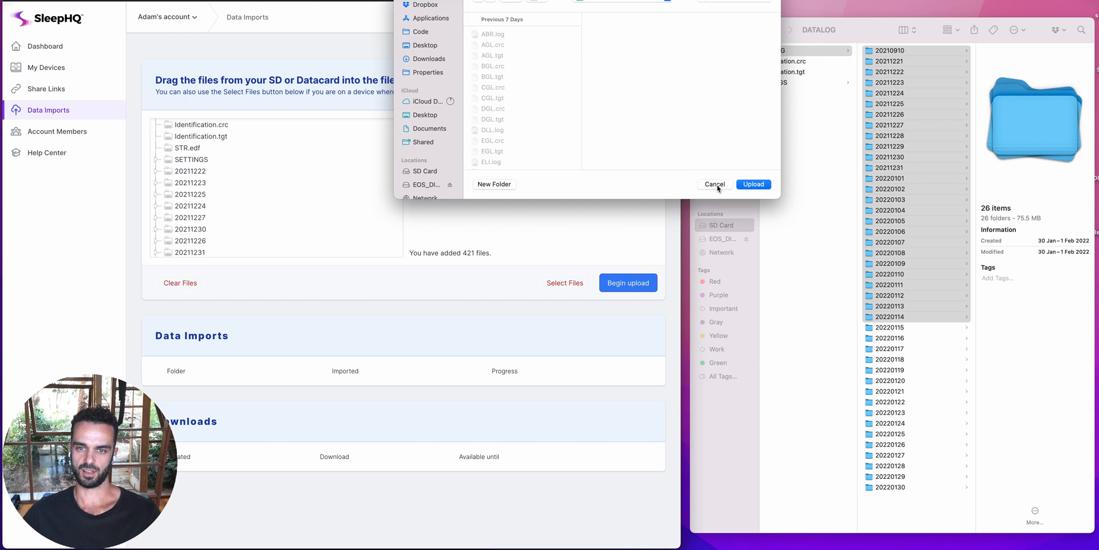
click(715, 184)
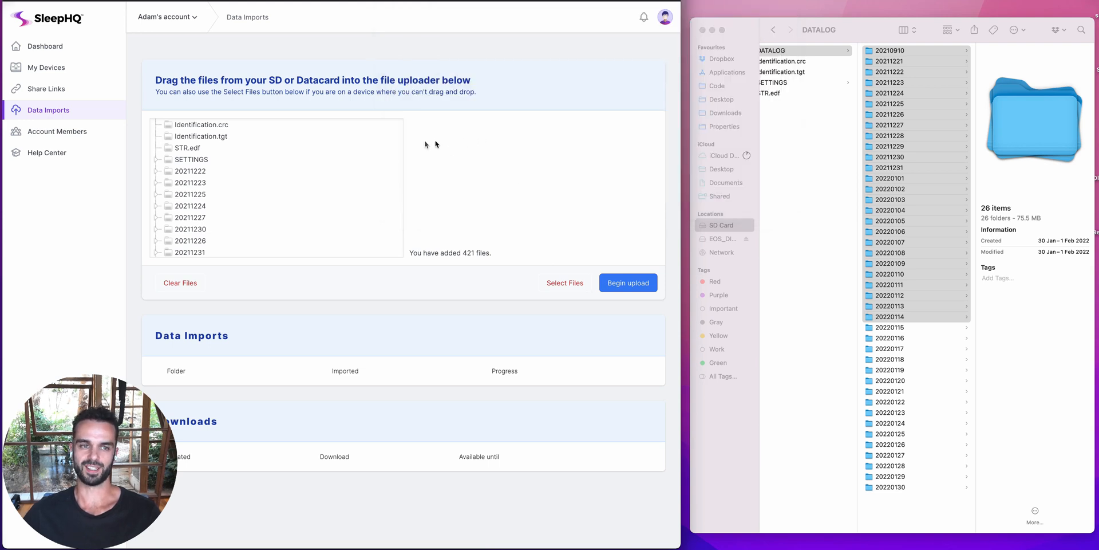
mouse_move(425, 145)
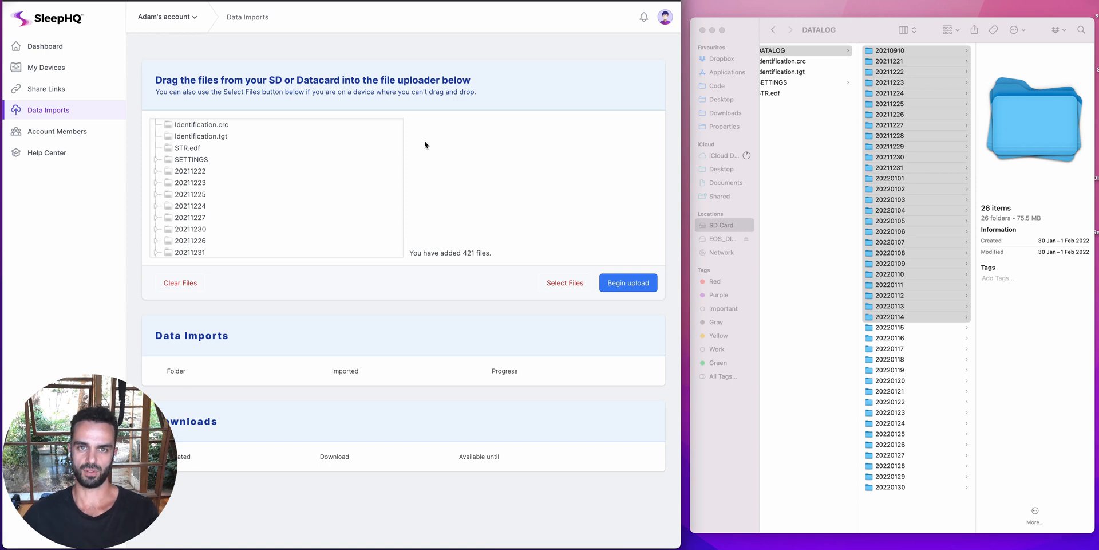
mouse_move(568, 295)
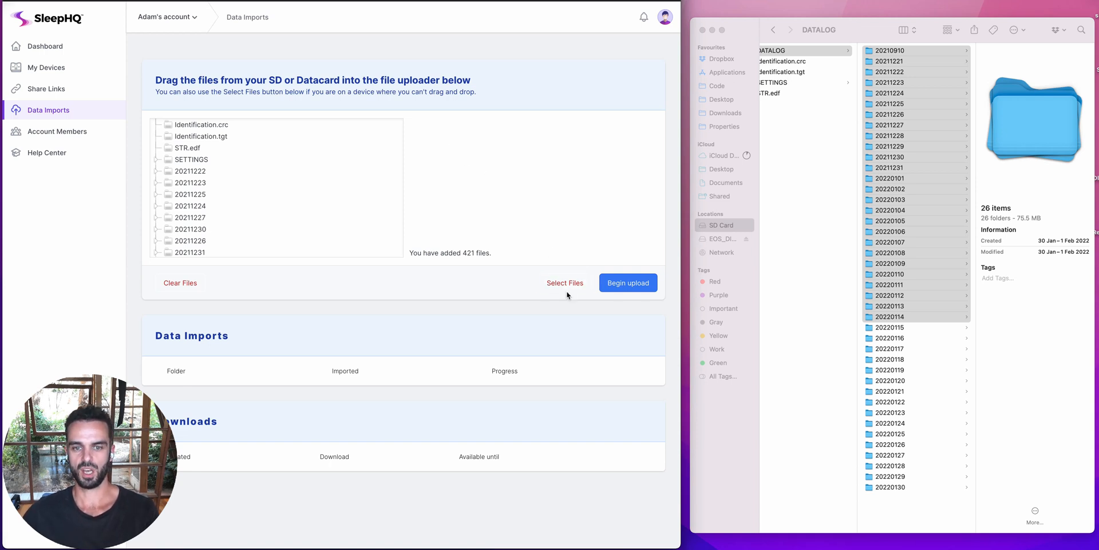
mouse_move(347, 193)
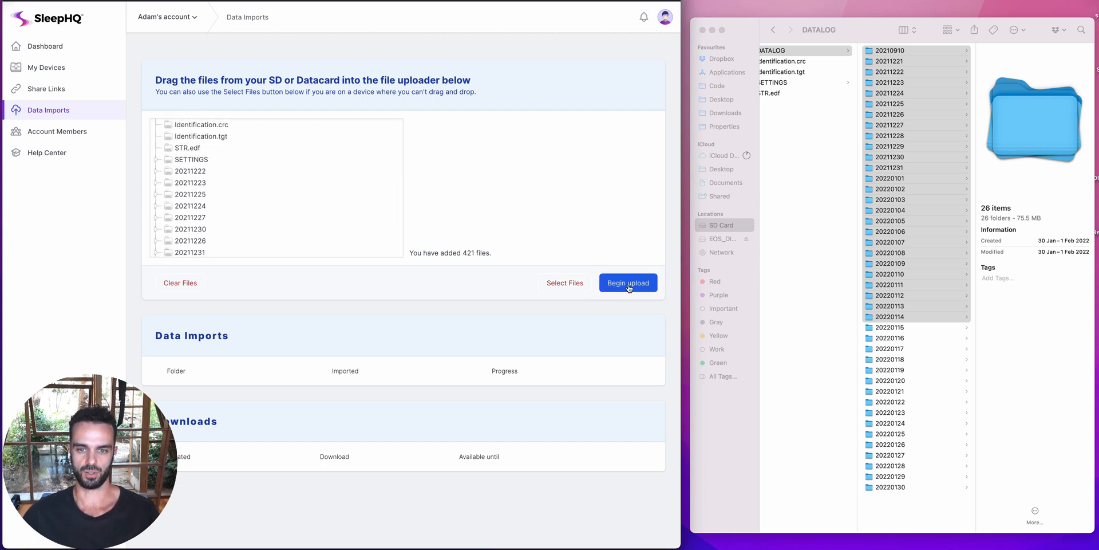
click(627, 282)
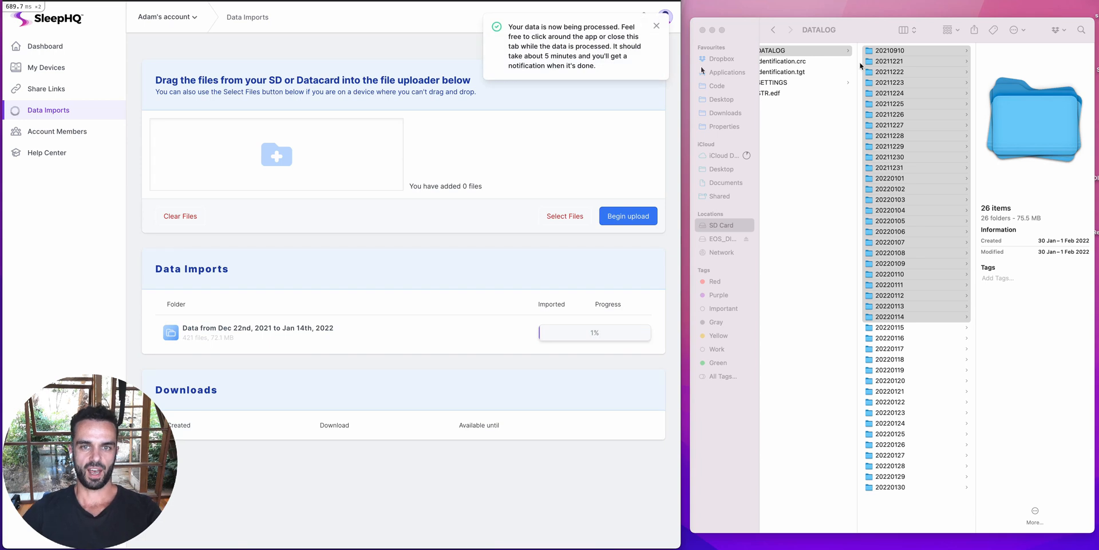
mouse_move(529, 173)
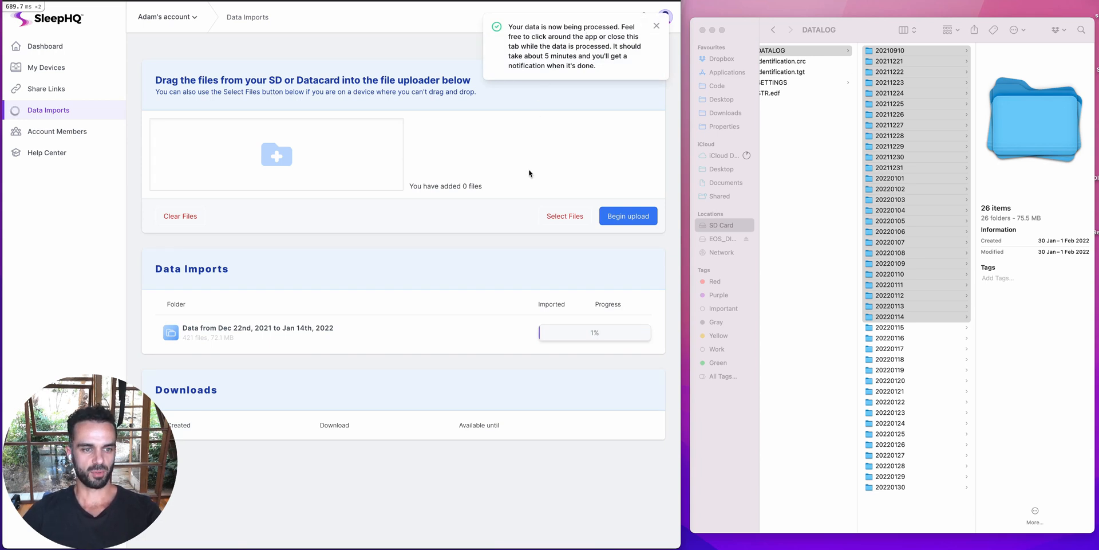
Close the 'Your data is now being processed' toast.
click(656, 26)
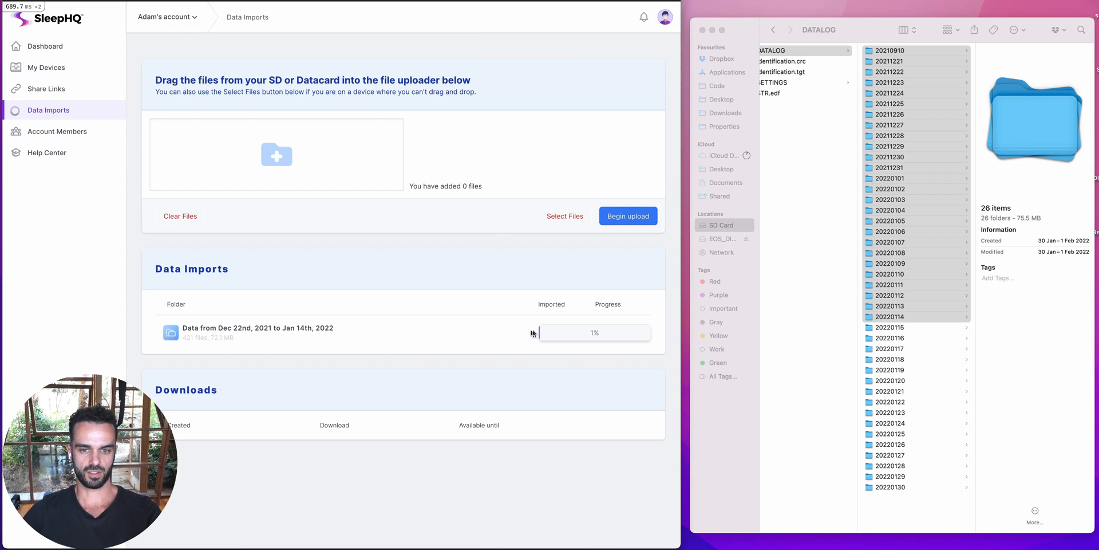
mouse_move(201, 305)
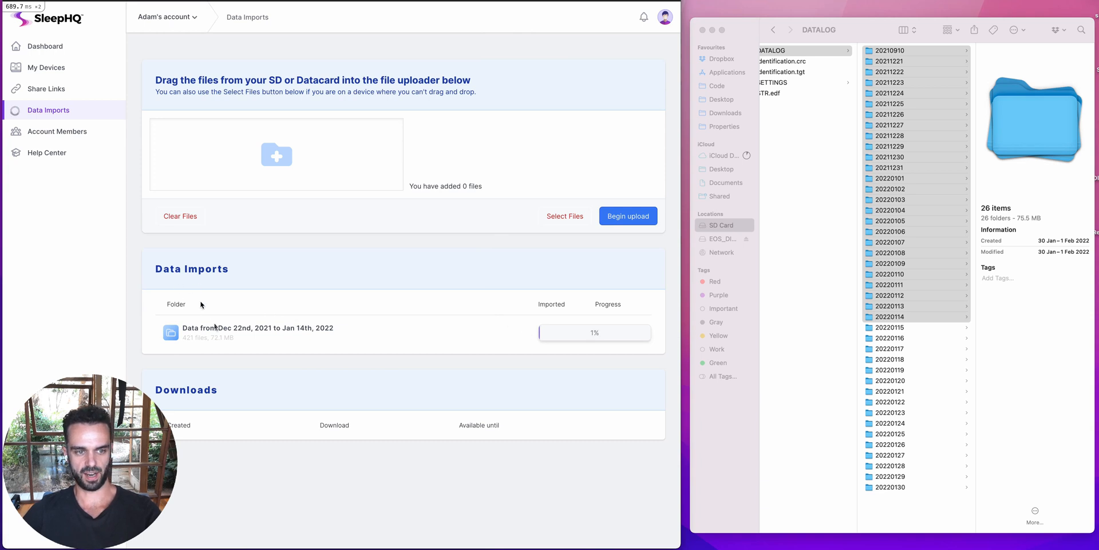
mouse_move(239, 333)
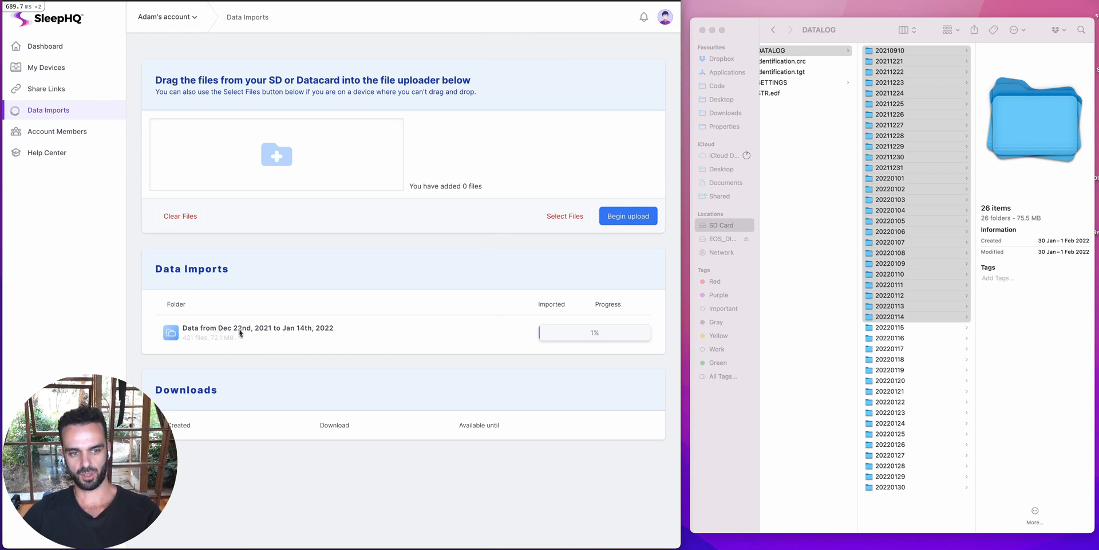
mouse_move(266, 333)
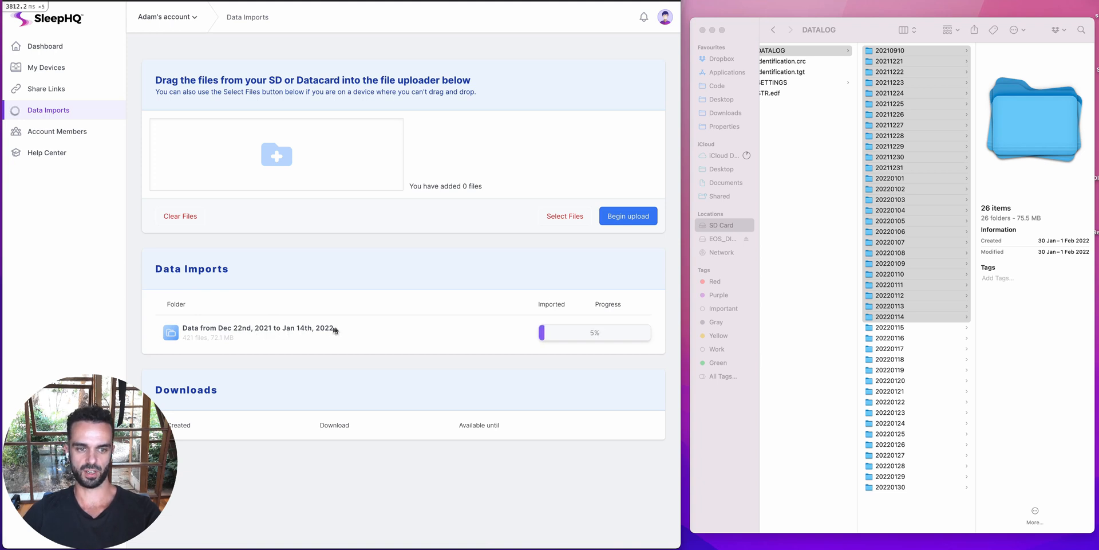
mouse_move(605, 337)
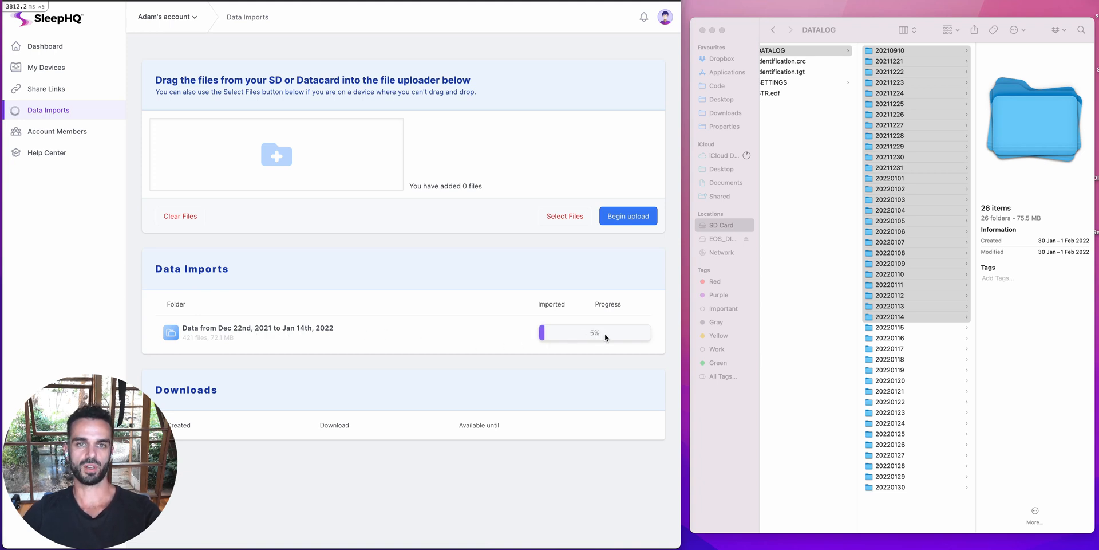
mouse_move(535, 315)
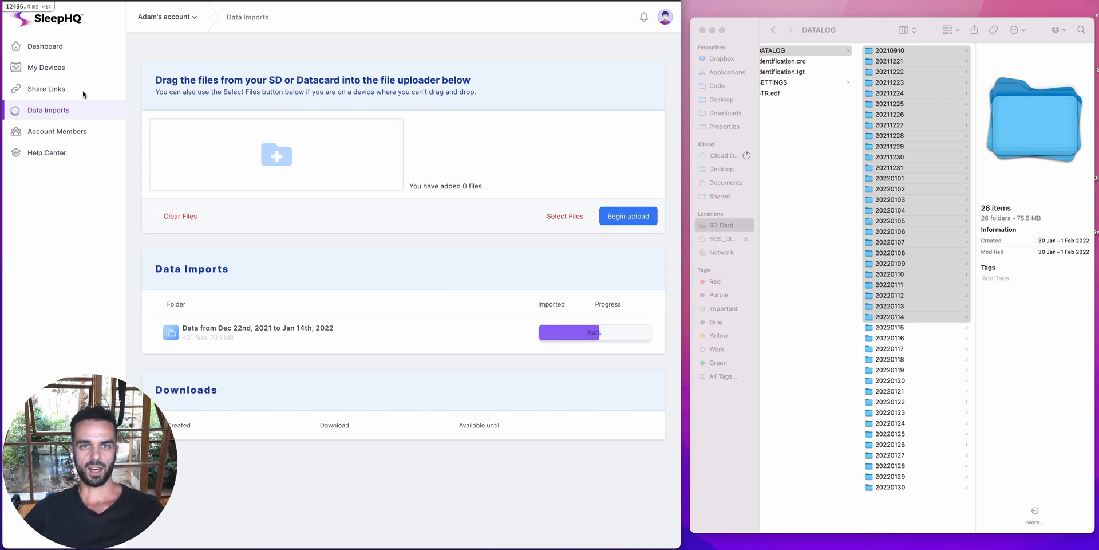
mouse_move(271, 55)
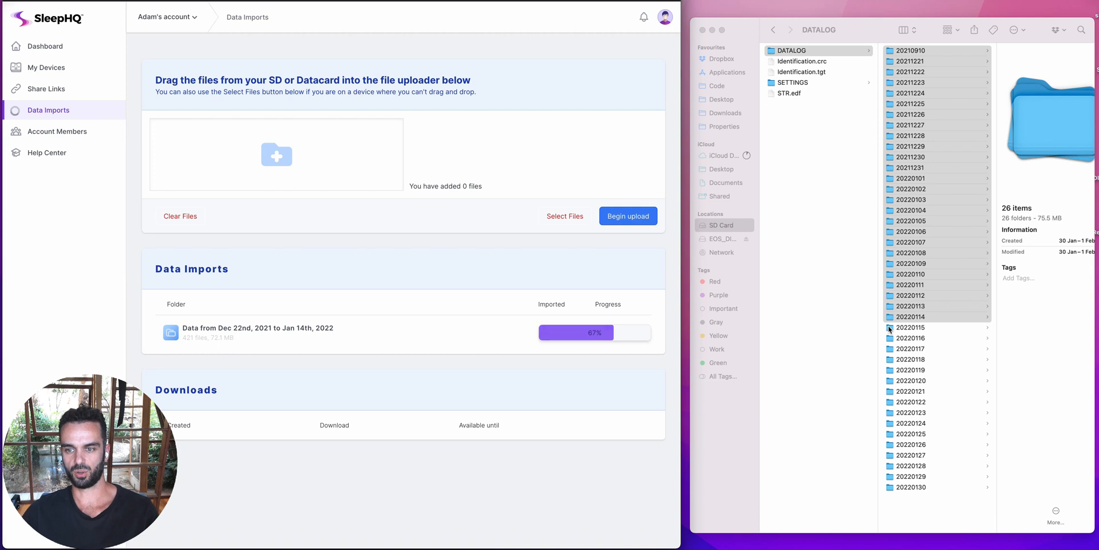
Drag all five SD card items, DATALOG and SETTINGS included, into the uploader.
click(909, 316)
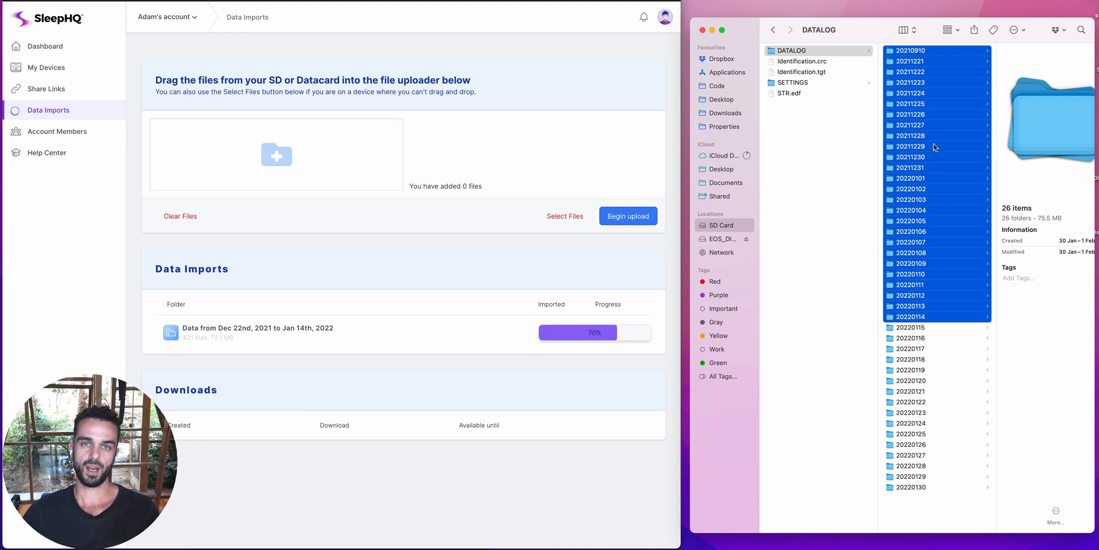
mouse_move(815, 90)
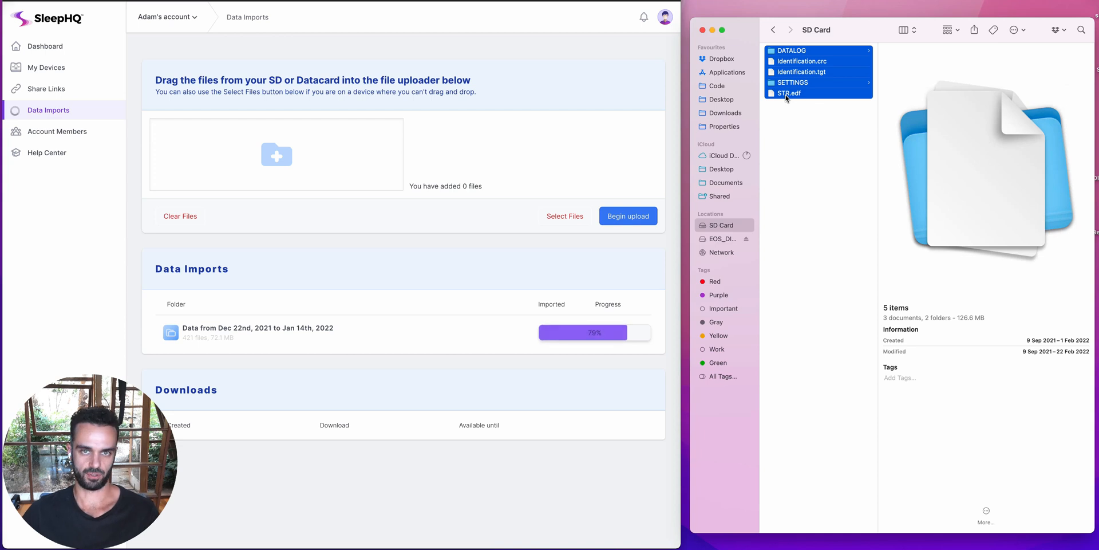
drag(799, 70, 417, 141)
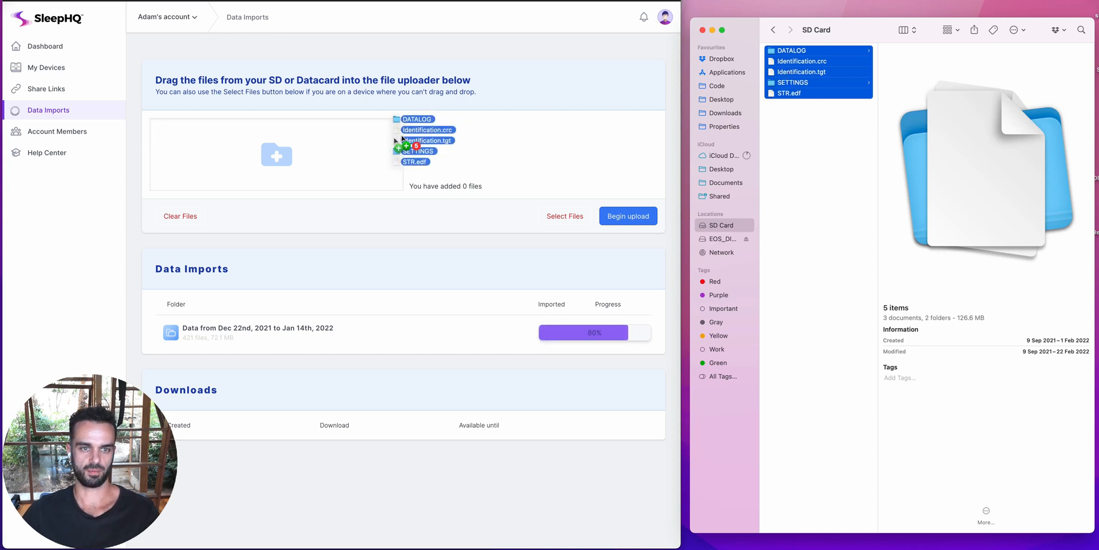
drag(420, 140, 276, 154)
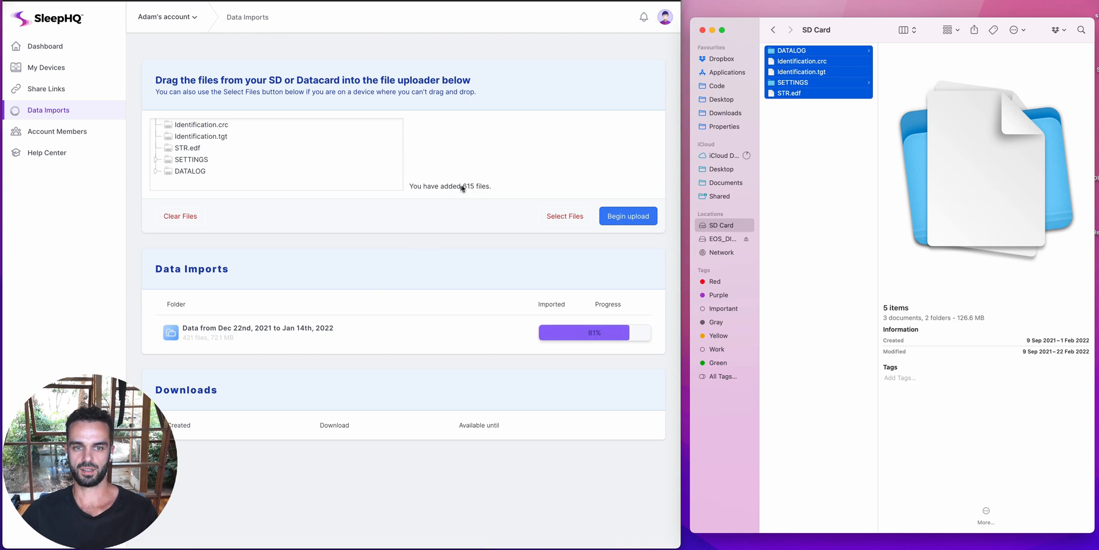
mouse_move(476, 190)
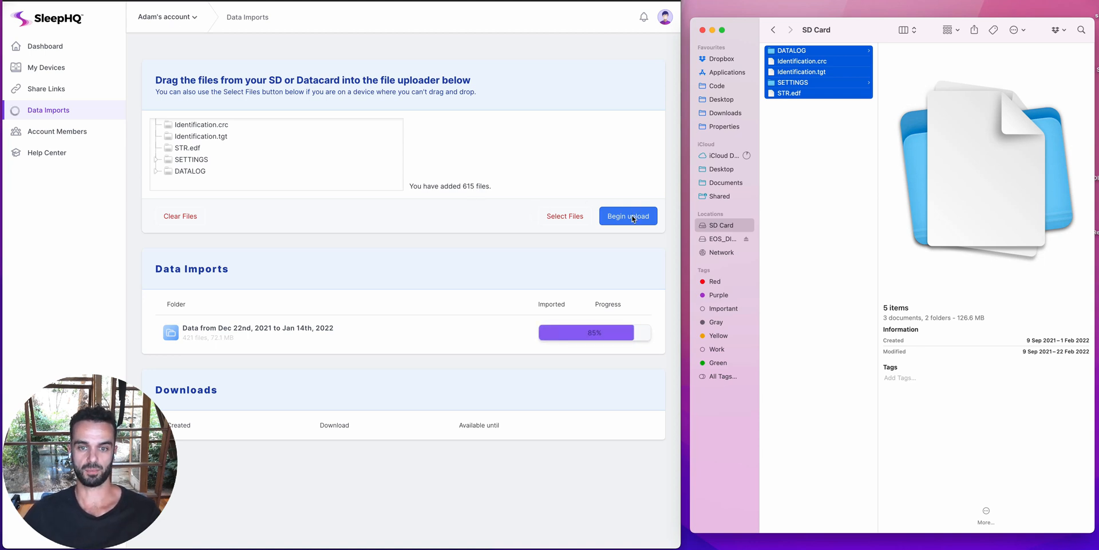
Begin uploading the 615 added files.
click(628, 215)
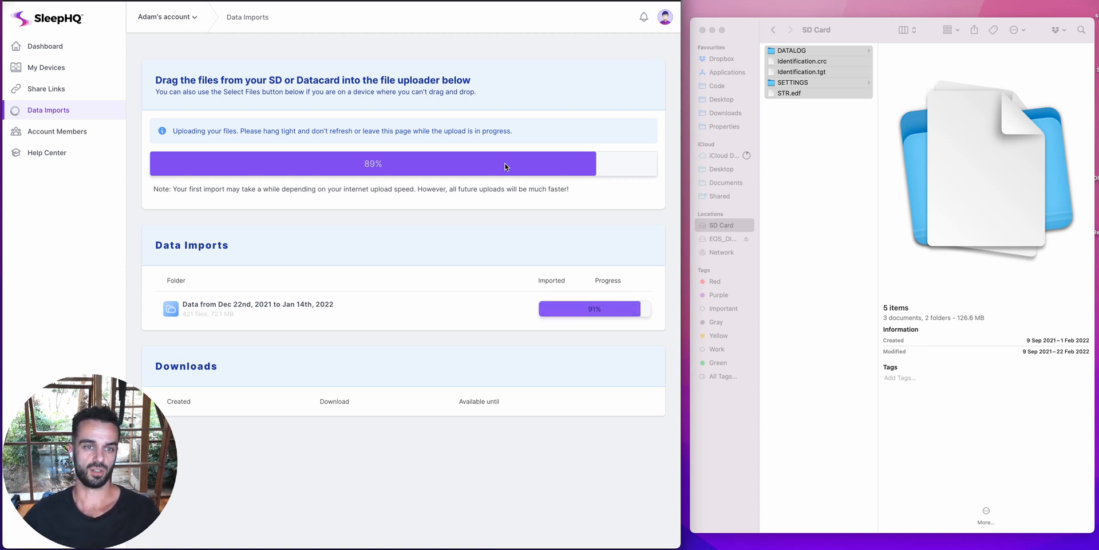
mouse_move(558, 246)
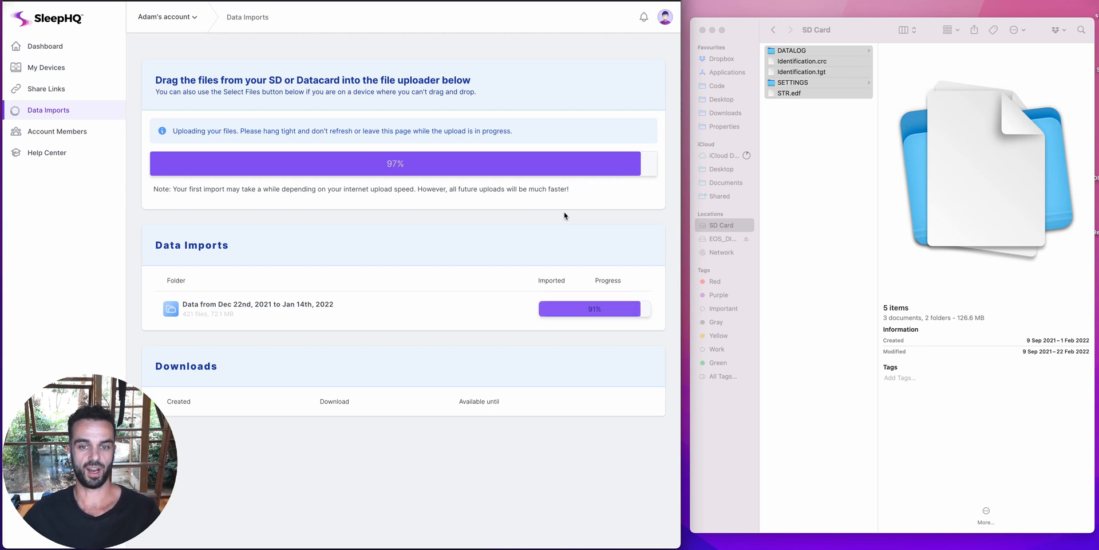
mouse_move(590, 262)
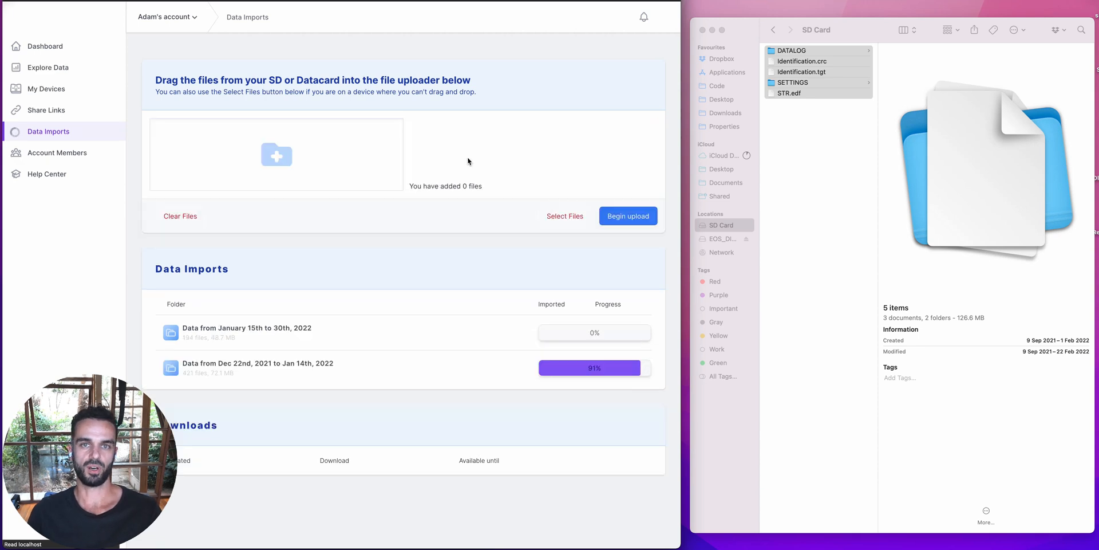
Reload Data Imports to show the 615-file Dec 22nd–Jan 30th import.
click(628, 216)
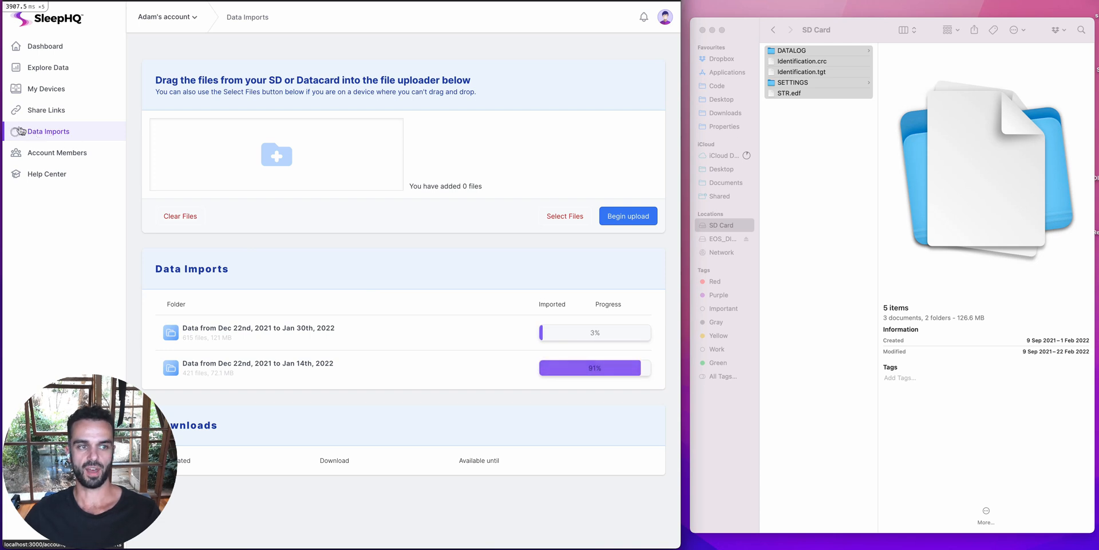
mouse_move(19, 135)
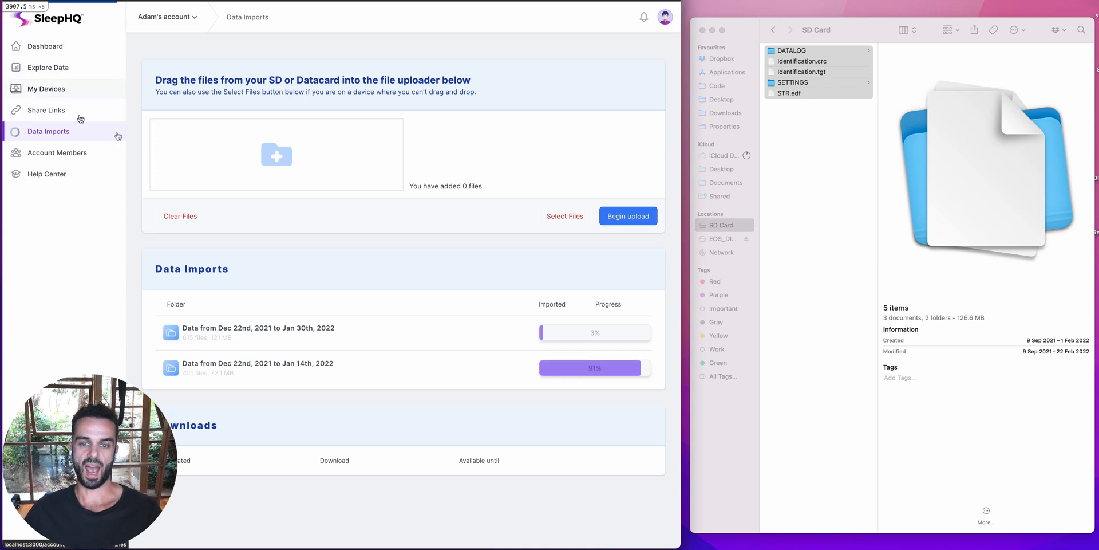
click(44, 45)
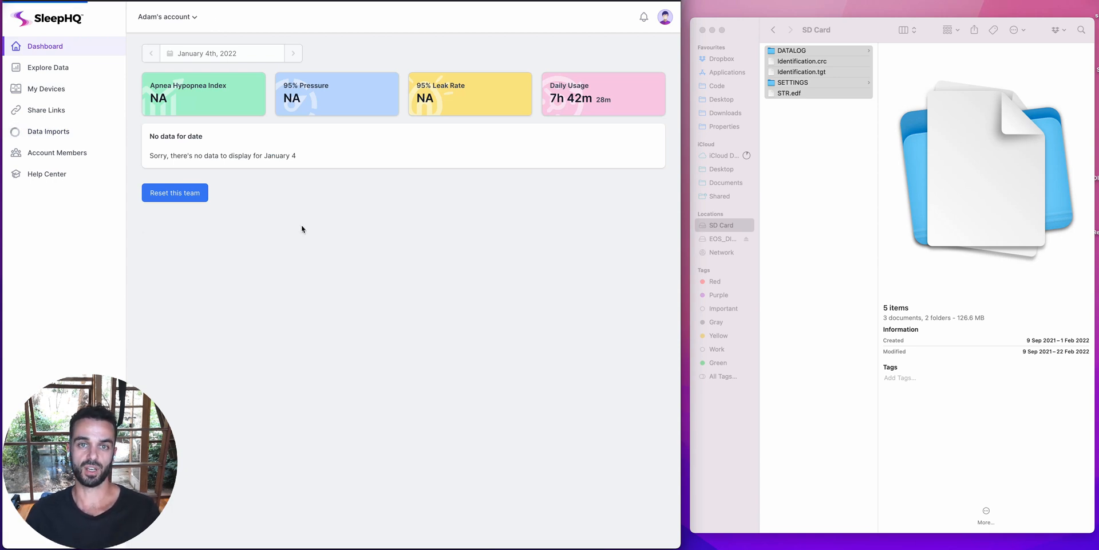
click(48, 131)
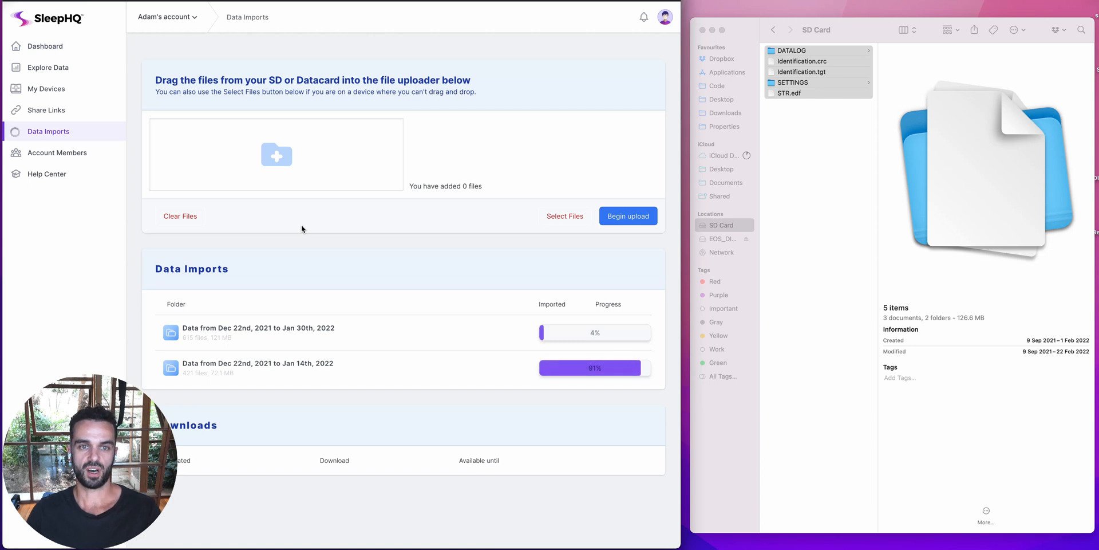
mouse_move(456, 276)
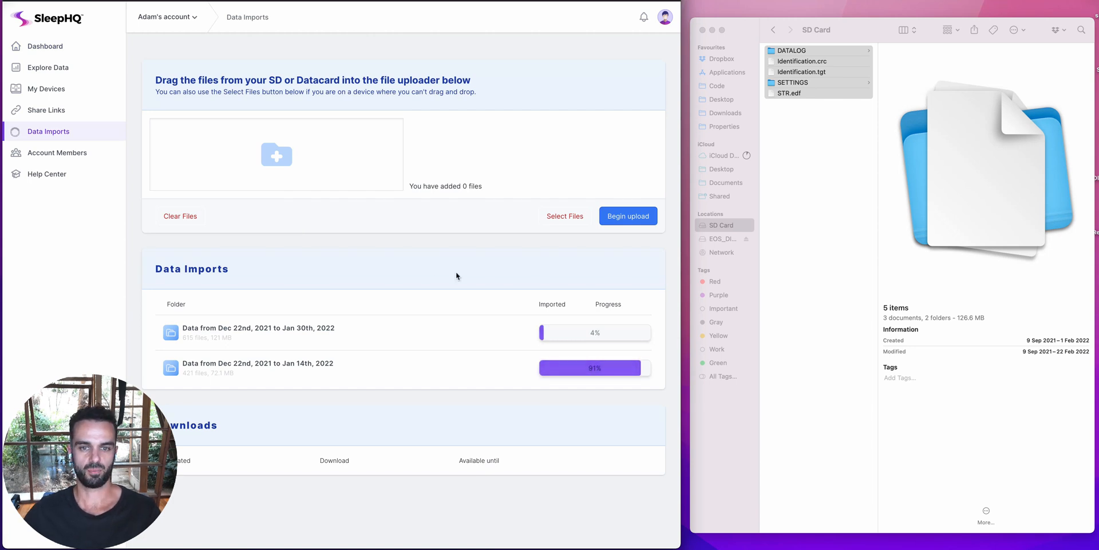
mouse_move(503, 244)
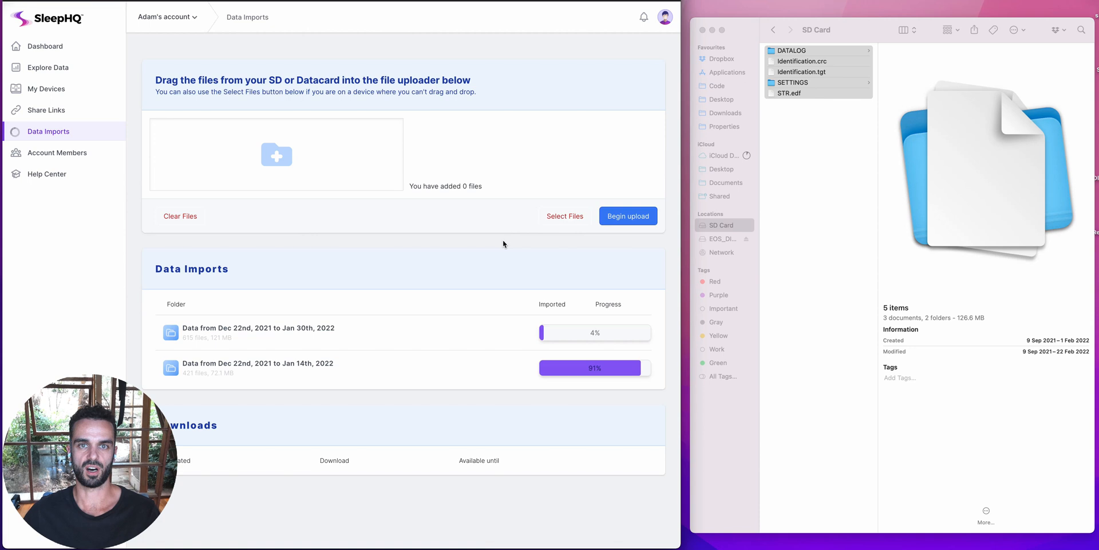